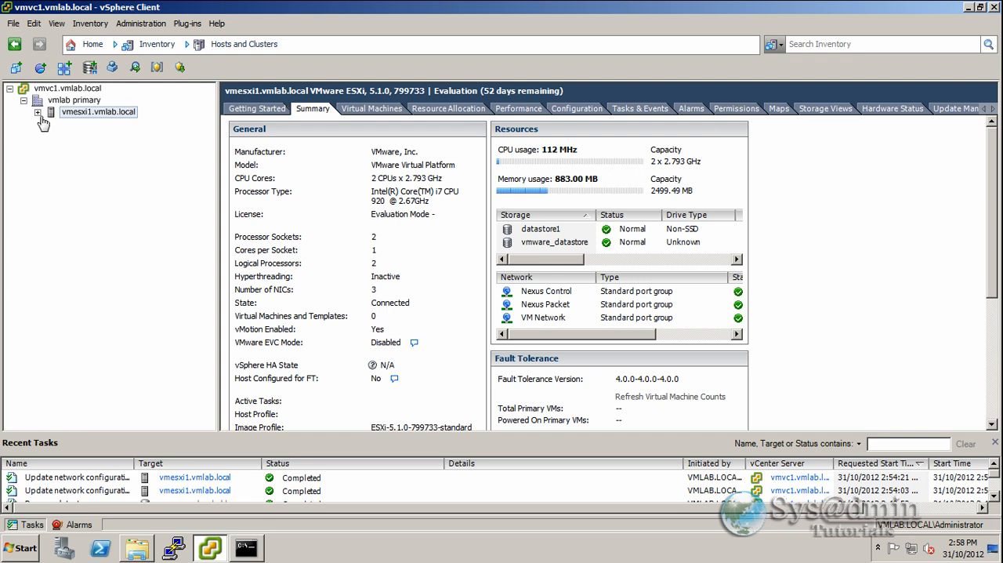
Step: View the Cisco Nexus 1000v vApp, then return to vmesxi1's Configuration > Networking with vSwitch0/vSwitch1 port groups
{"action": "left_click", "coordinate": [38, 111]}
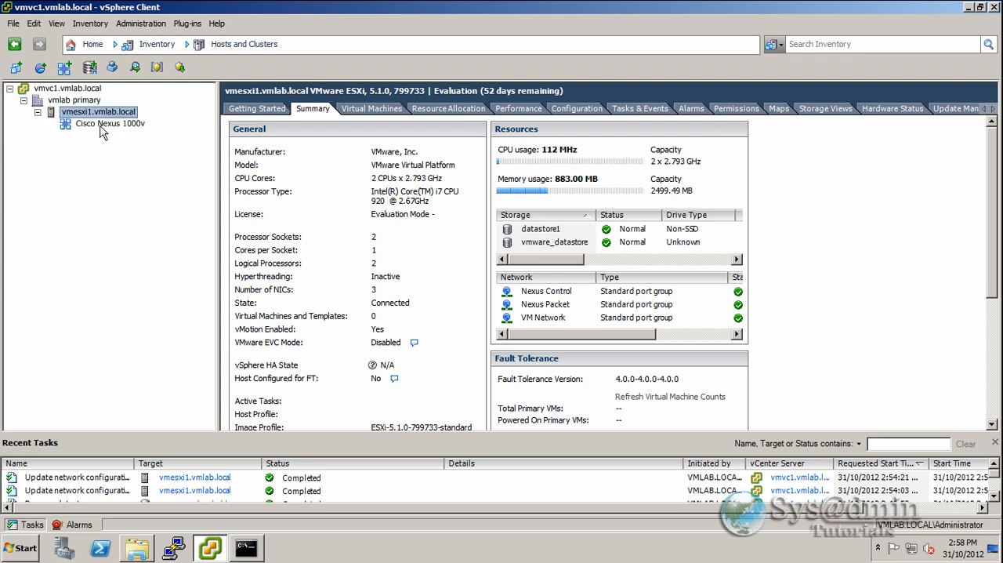
{"action": "left_click", "coordinate": [109, 123]}
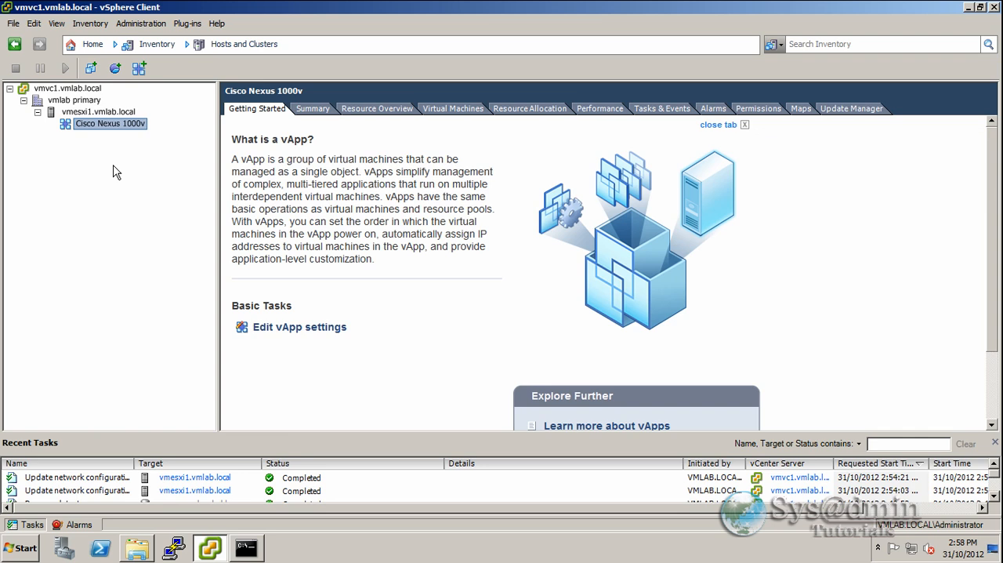
{"action": "mouse_move", "coordinate": [102, 151]}
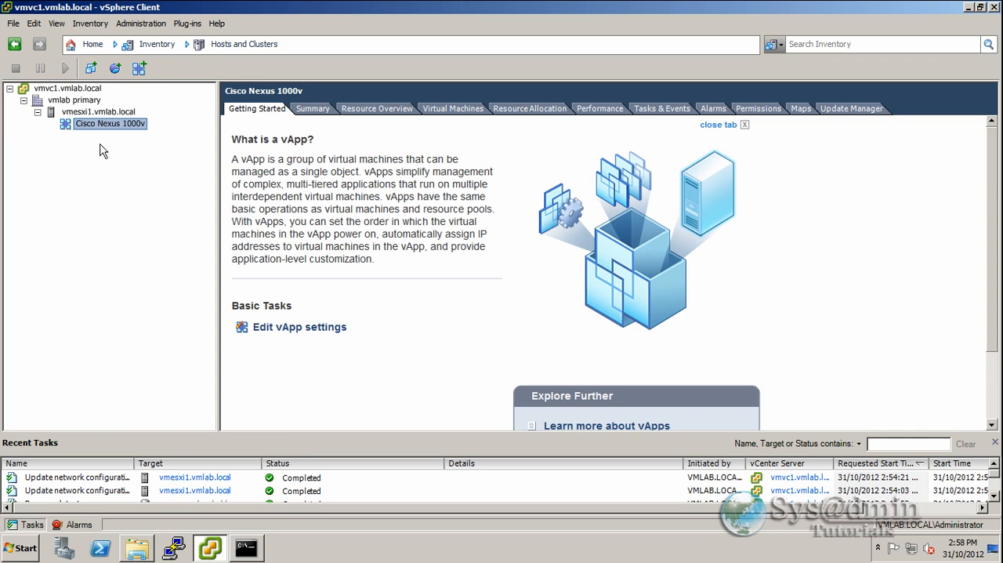
{"action": "left_click", "coordinate": [97, 111]}
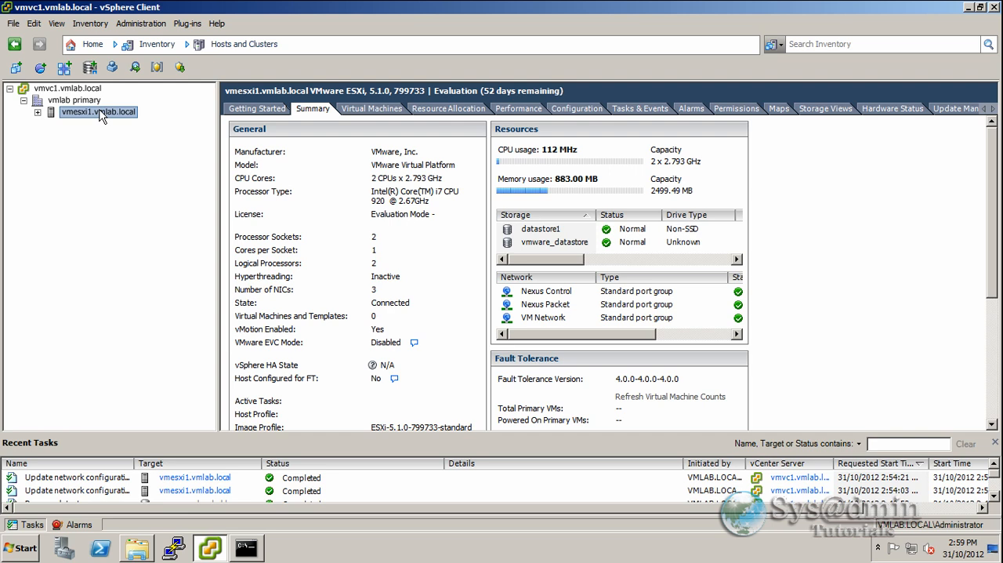
{"action": "left_click", "coordinate": [577, 108]}
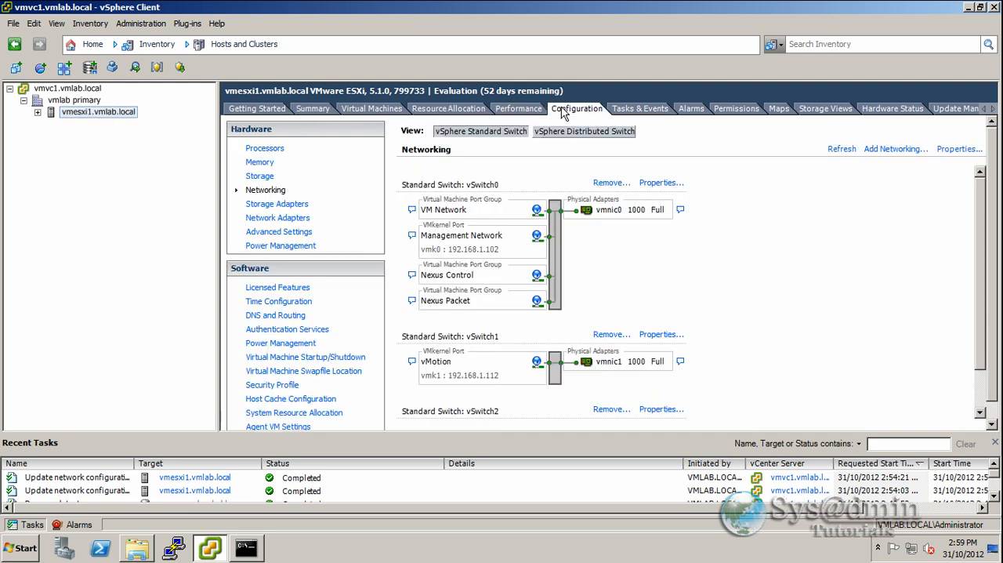
{"action": "mouse_move", "coordinate": [497, 340]}
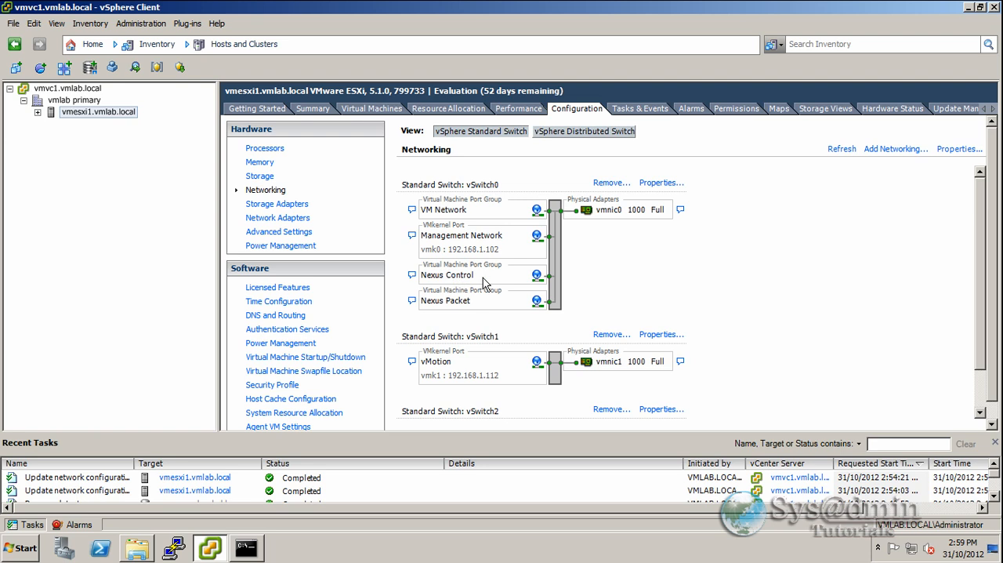
{"action": "mouse_move", "coordinate": [473, 310]}
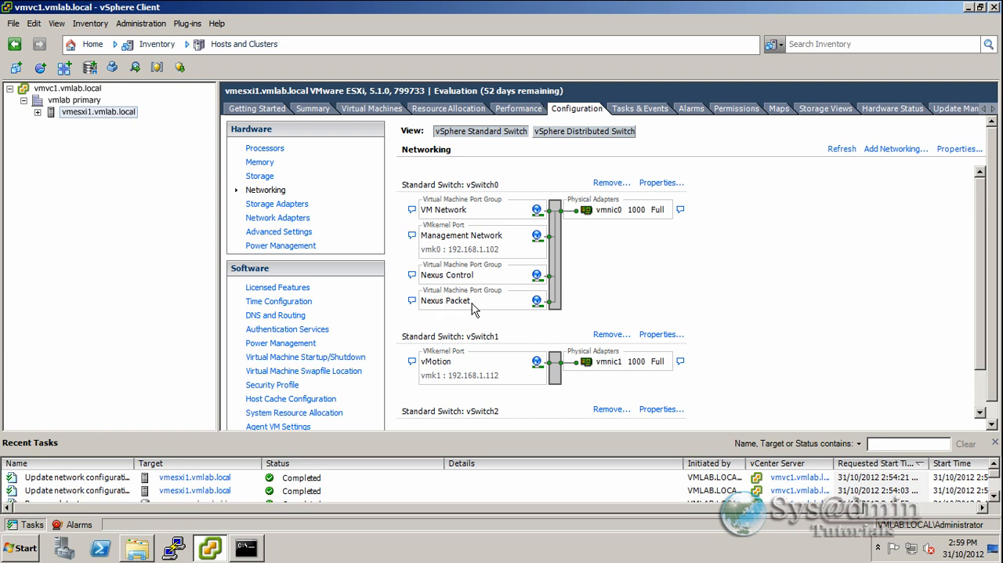
{"action": "mouse_move", "coordinate": [431, 273]}
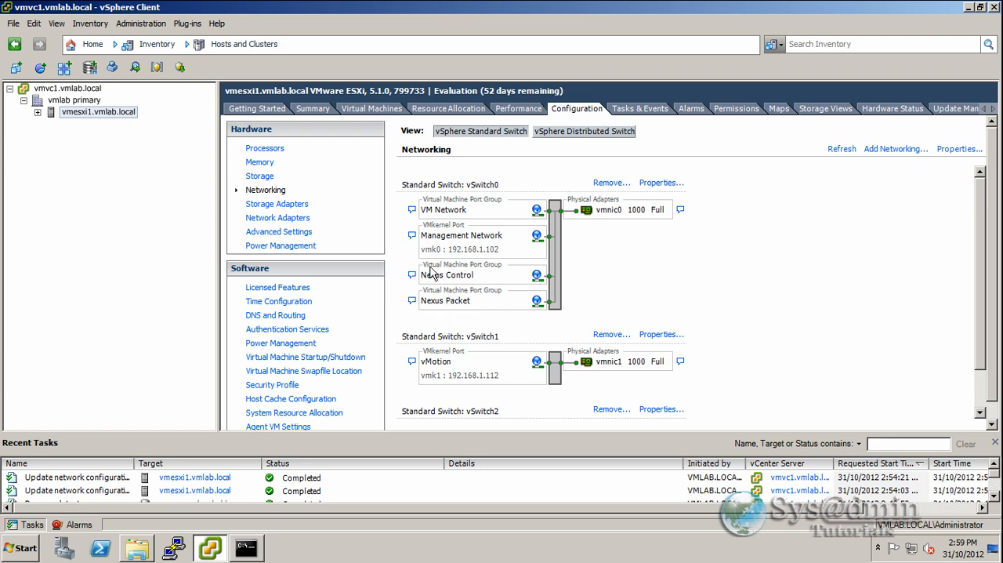
{"action": "mouse_move", "coordinate": [639, 276]}
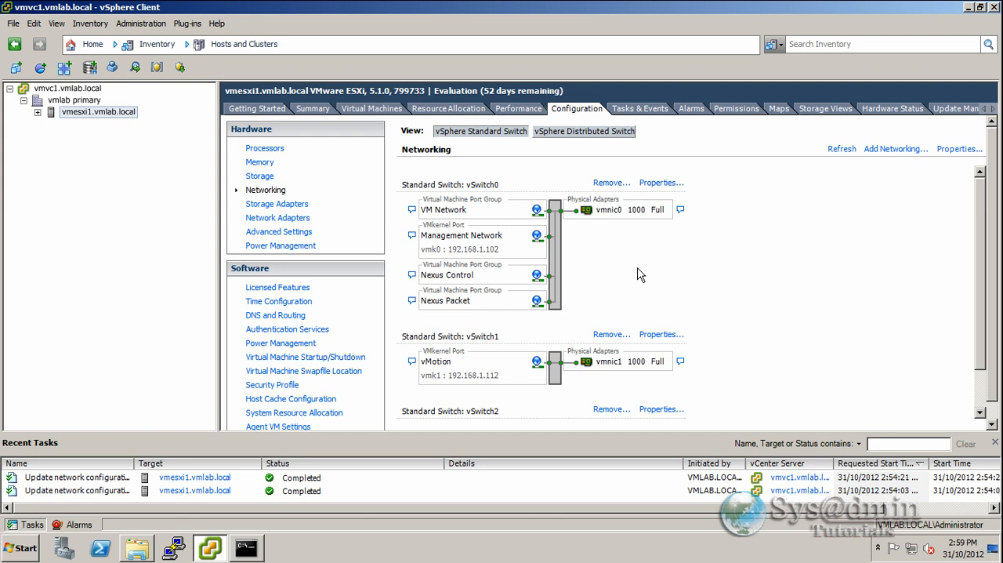
{"action": "mouse_move", "coordinate": [459, 294]}
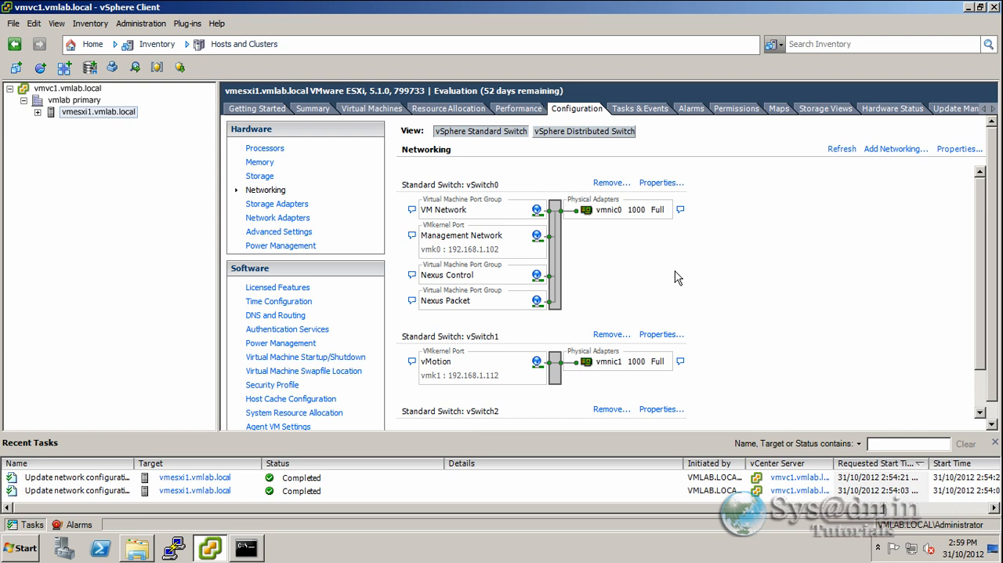
{"action": "mouse_move", "coordinate": [649, 273]}
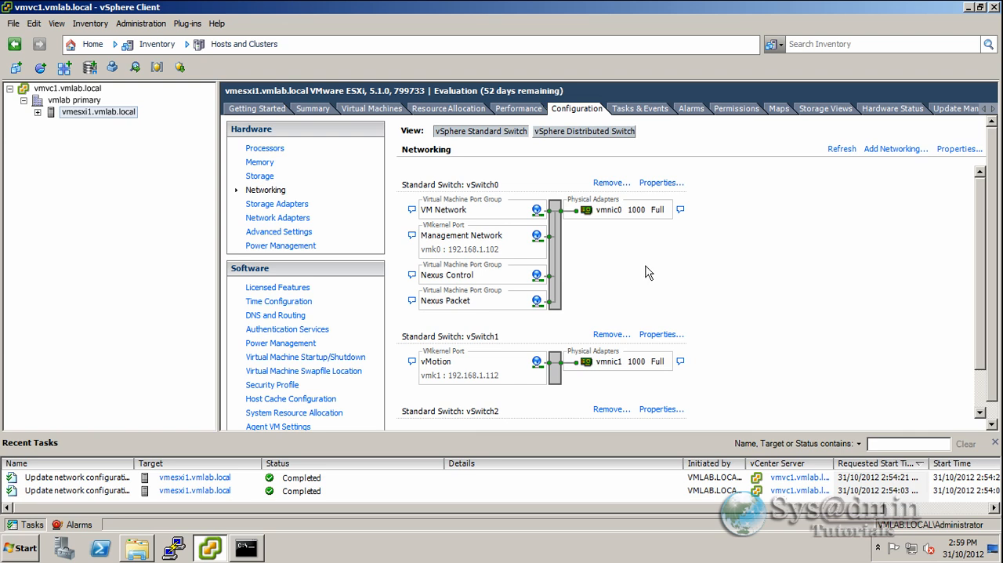
{"action": "mouse_move", "coordinate": [454, 279]}
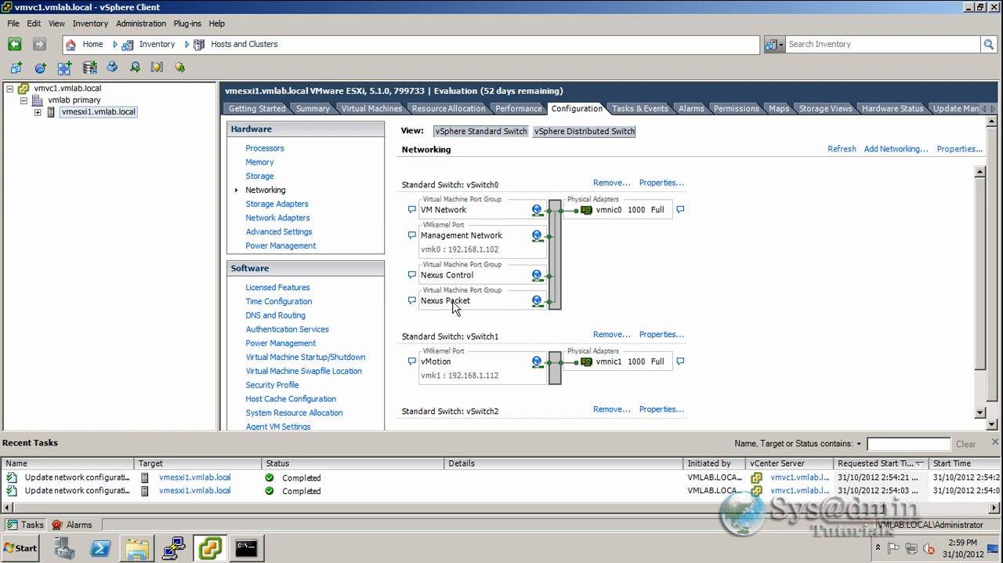
{"action": "mouse_move", "coordinate": [693, 288]}
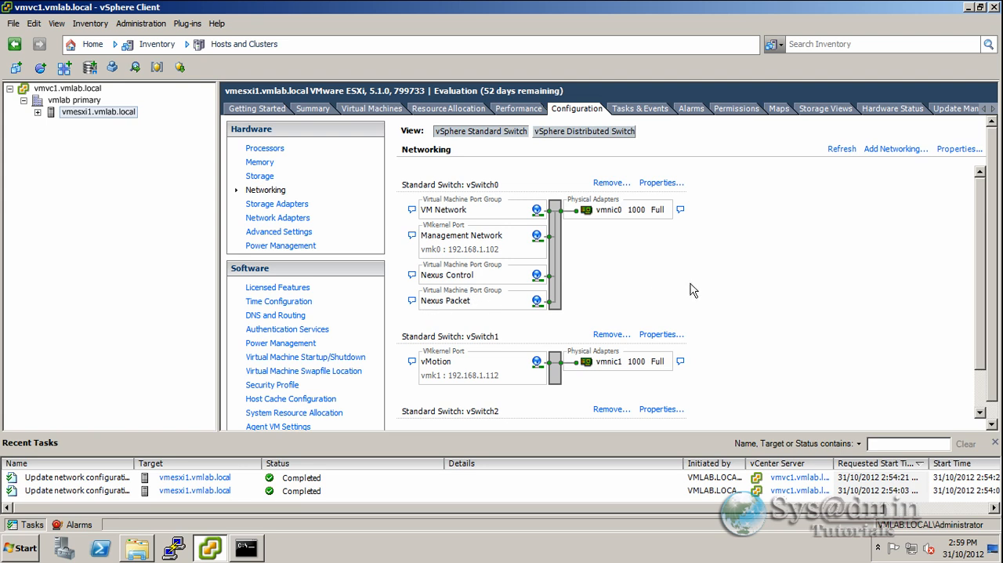
{"action": "mouse_move", "coordinate": [219, 493]}
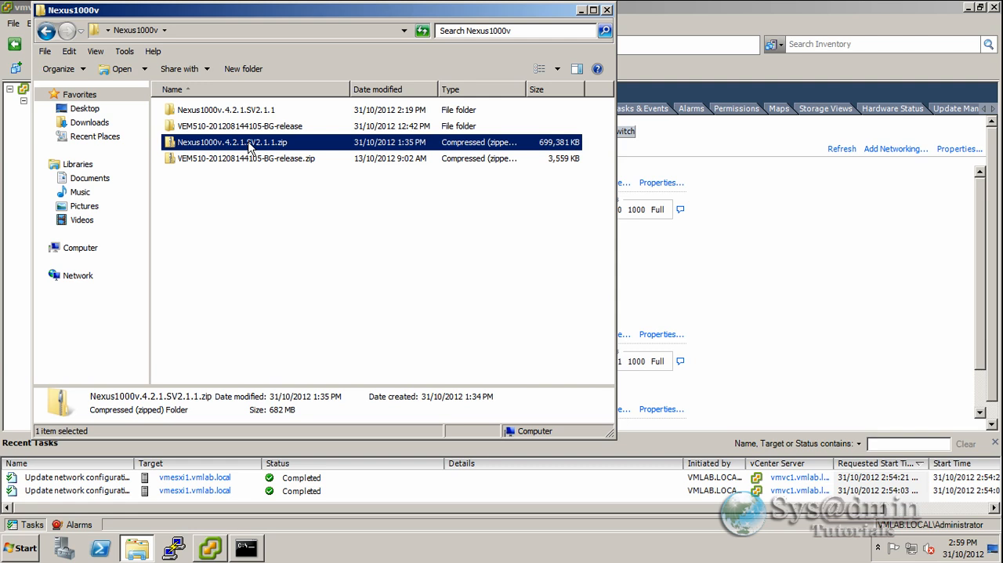
{"action": "mouse_move", "coordinate": [558, 149]}
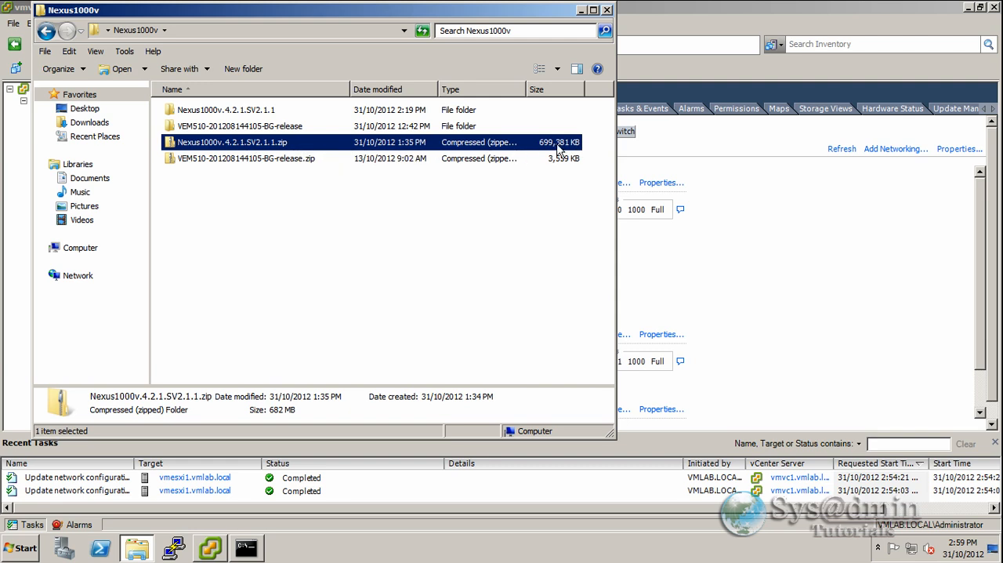
{"action": "mouse_move", "coordinate": [207, 113]}
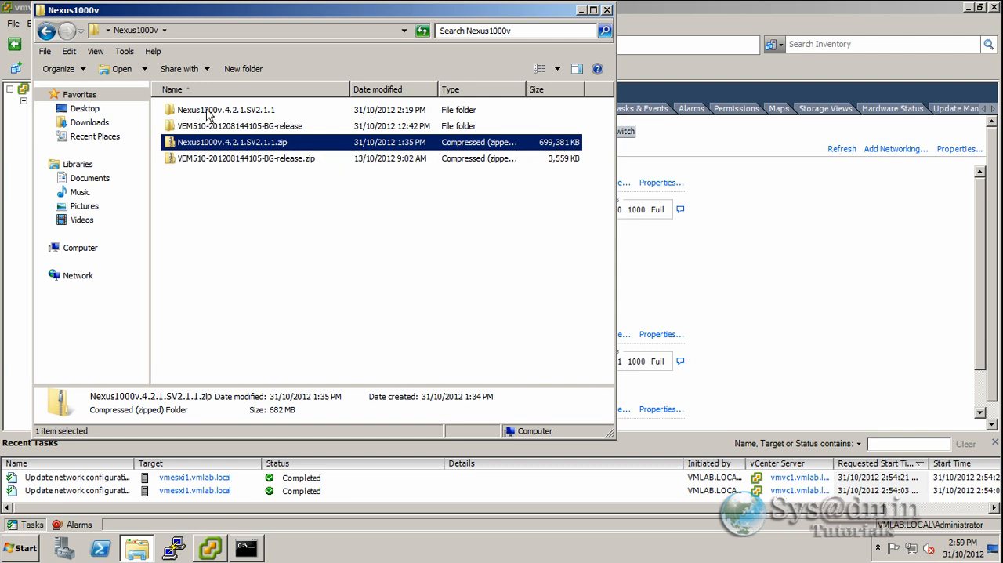
Step: Browse Nexus1000v.4.2.1.SV2.1.1 > VSM > Install to the OVA files, then close Explorer
{"action": "left_click", "coordinate": [226, 110]}
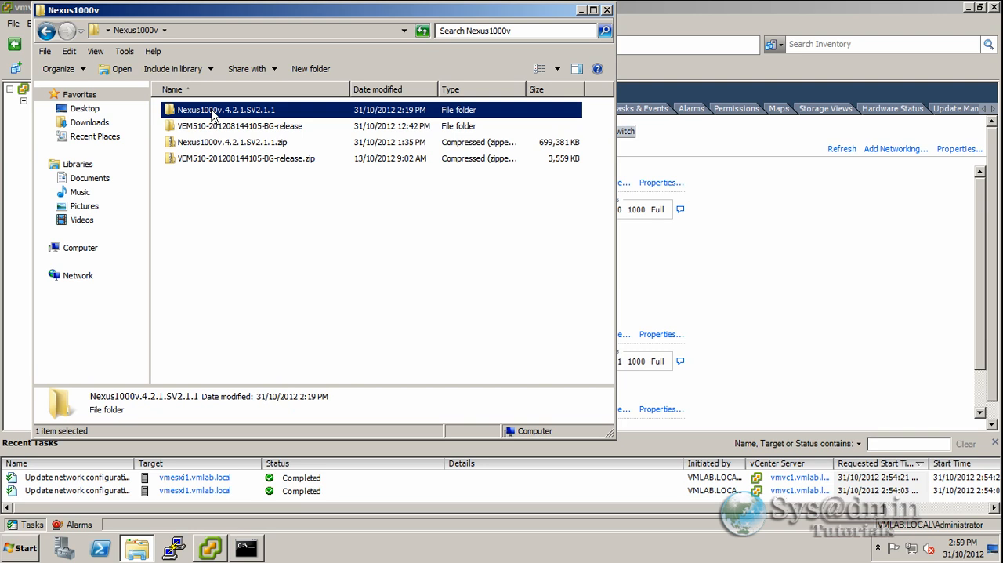
{"action": "double_click", "coordinate": [226, 109]}
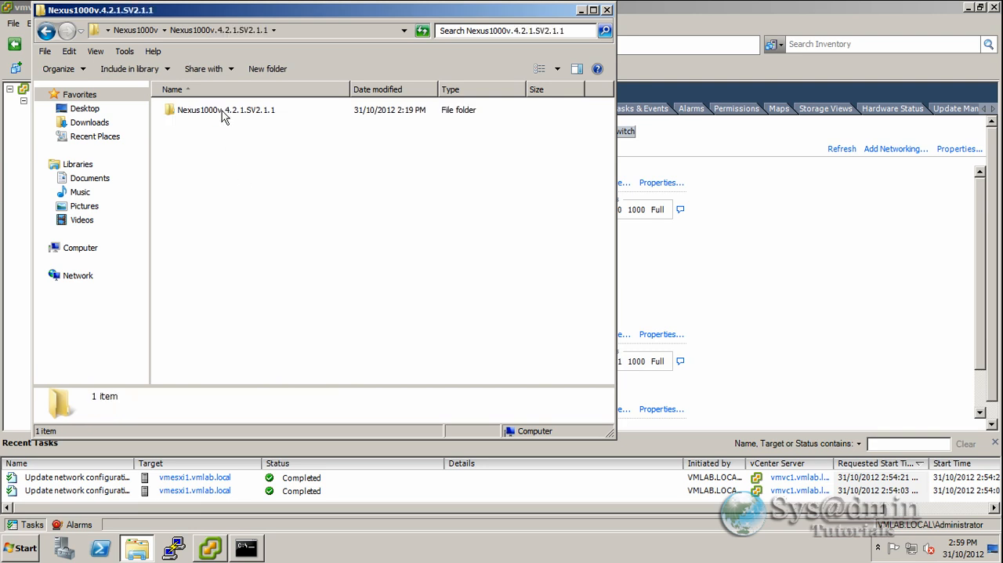
{"action": "double_click", "coordinate": [226, 110]}
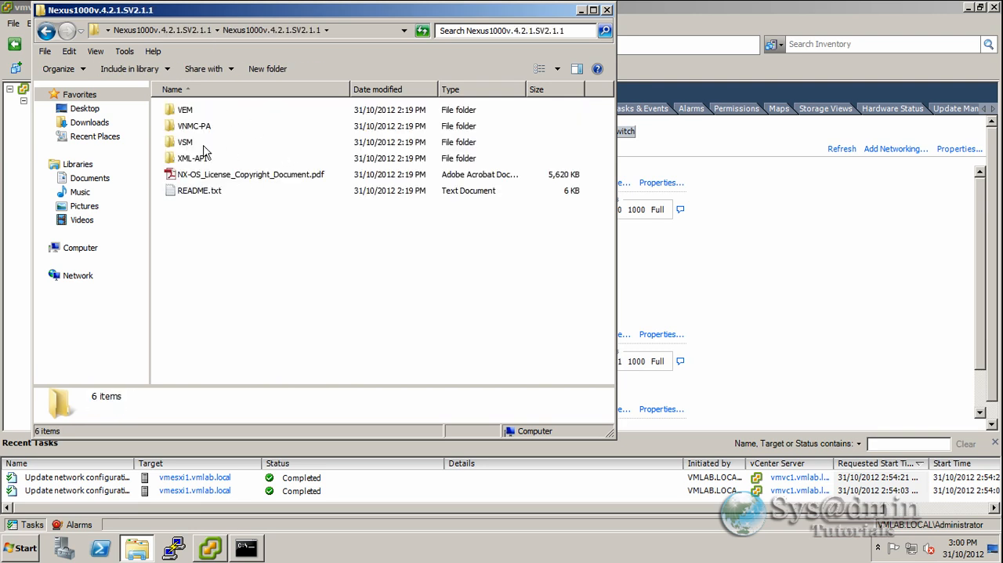
{"action": "double_click", "coordinate": [185, 142]}
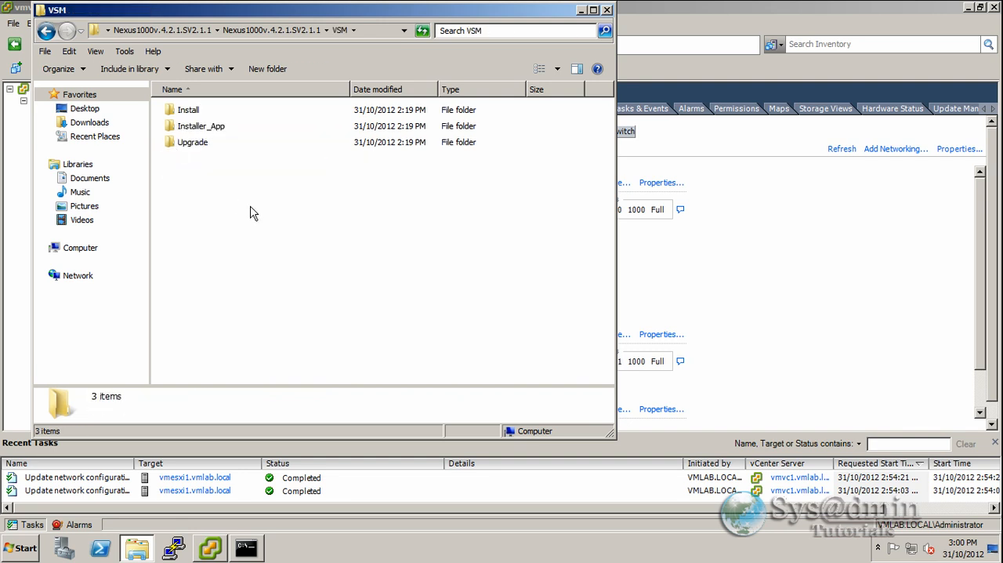
{"action": "left_click", "coordinate": [188, 109]}
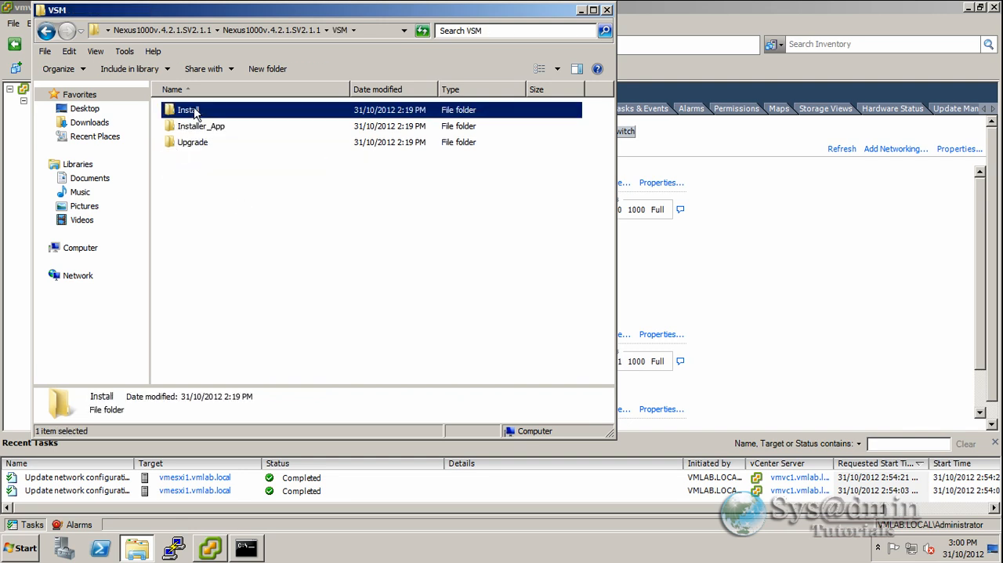
{"action": "double_click", "coordinate": [188, 110]}
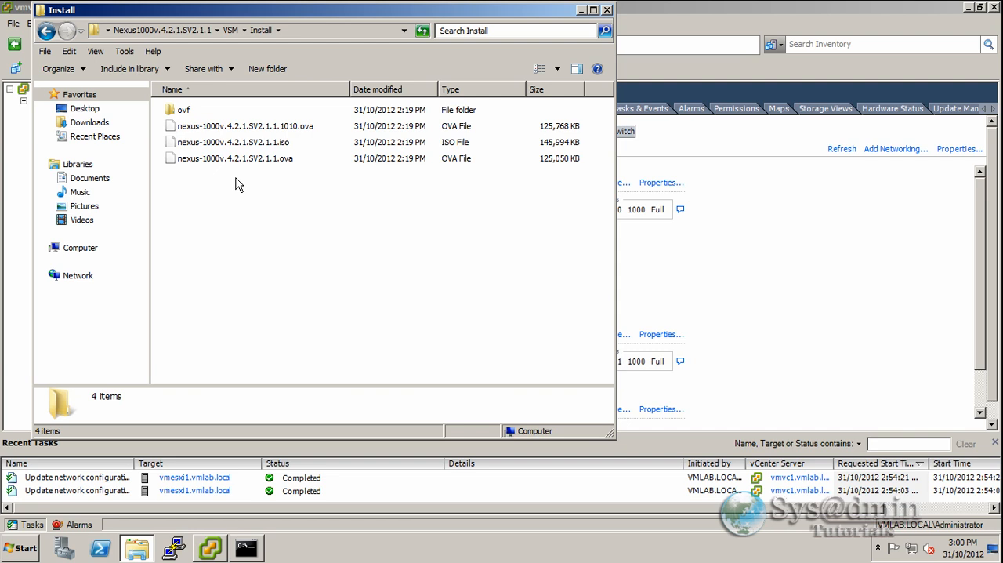
{"action": "left_click", "coordinate": [233, 157]}
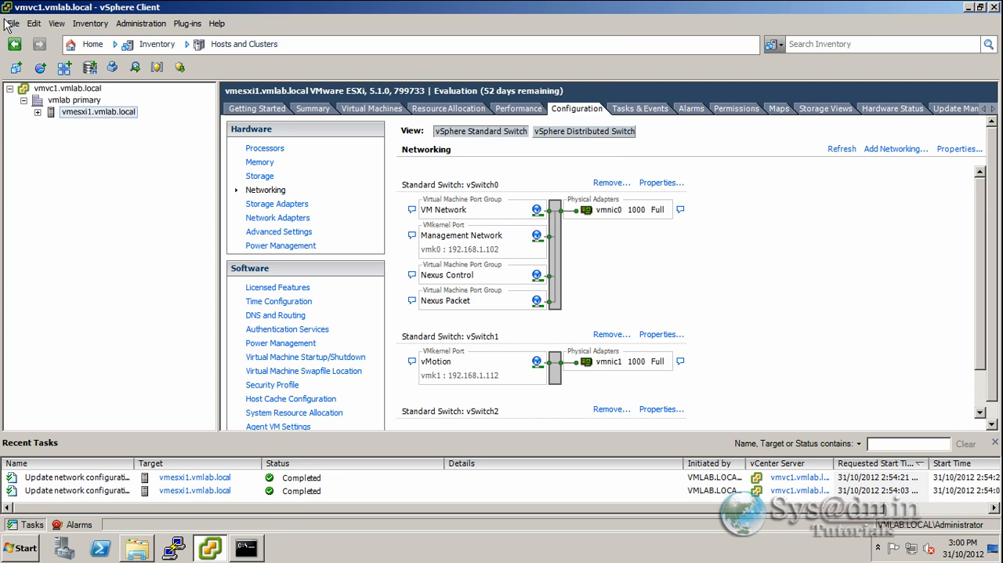
Step: Start Deploy OVF Template and choose nexus-1000v.4.2.1.SV2.1.1.ova as the source file
{"action": "left_click", "coordinate": [11, 22]}
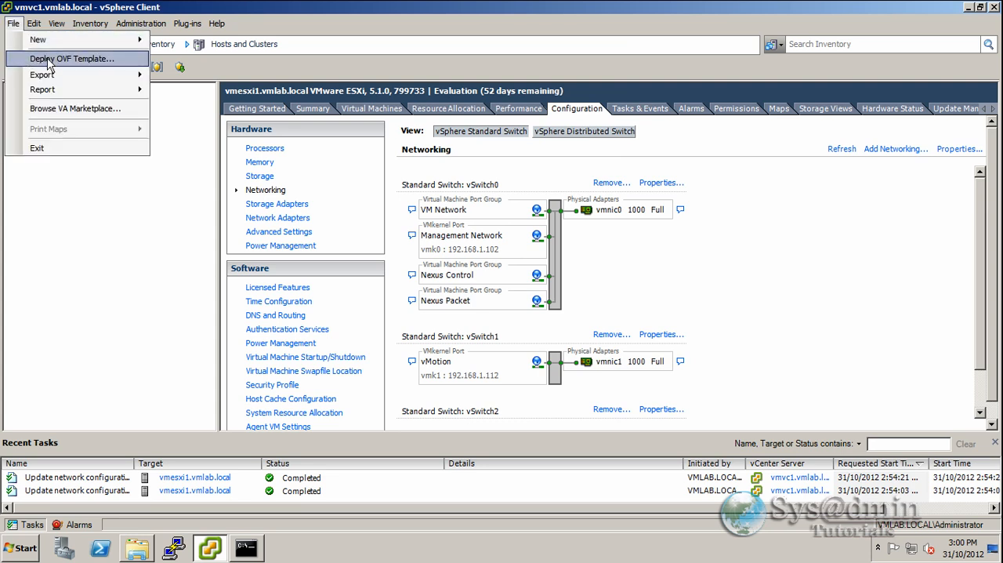
{"action": "left_click", "coordinate": [81, 58]}
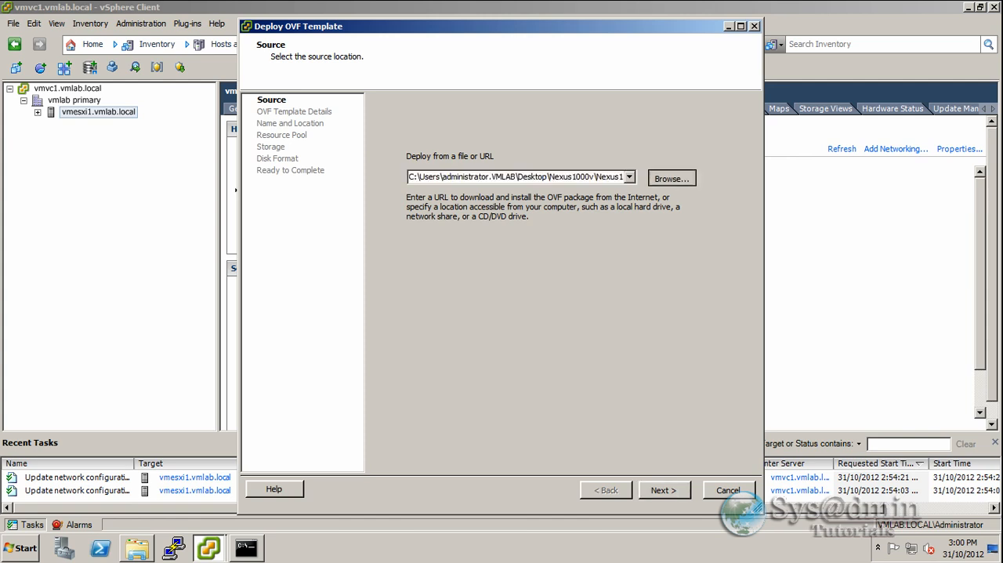
{"action": "left_click", "coordinate": [673, 179]}
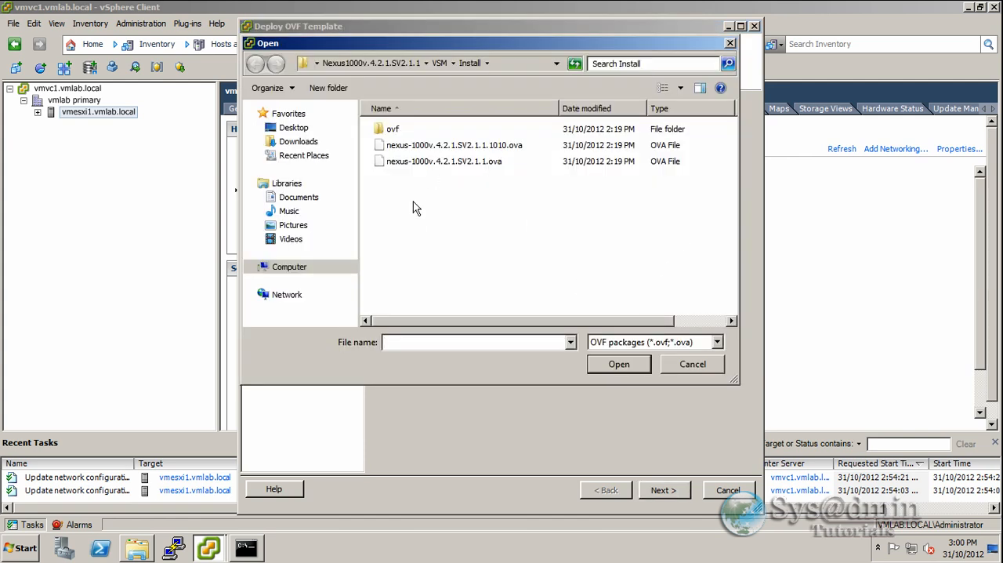
{"action": "left_click", "coordinate": [436, 160]}
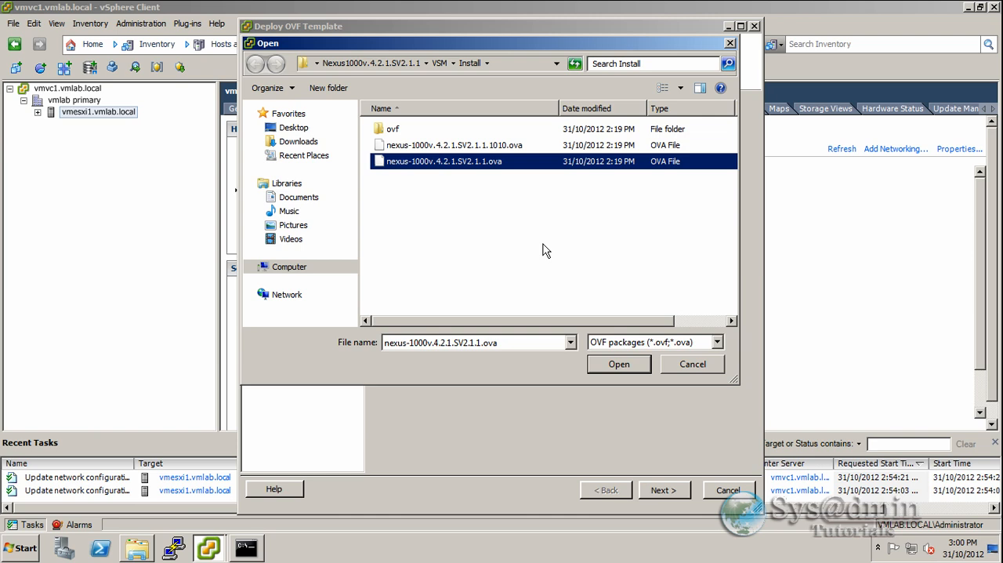
{"action": "mouse_move", "coordinate": [619, 364]}
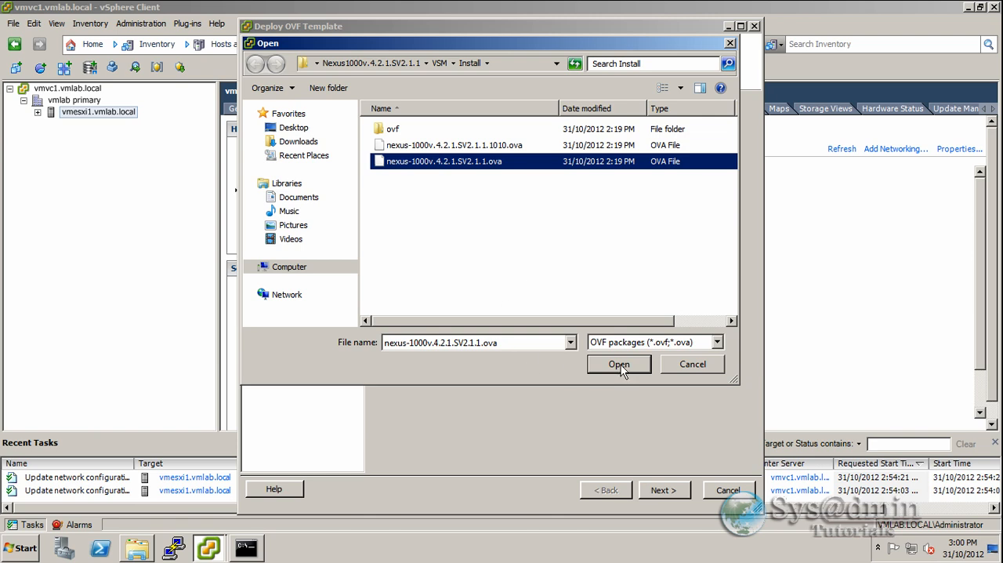
{"action": "left_click", "coordinate": [619, 364]}
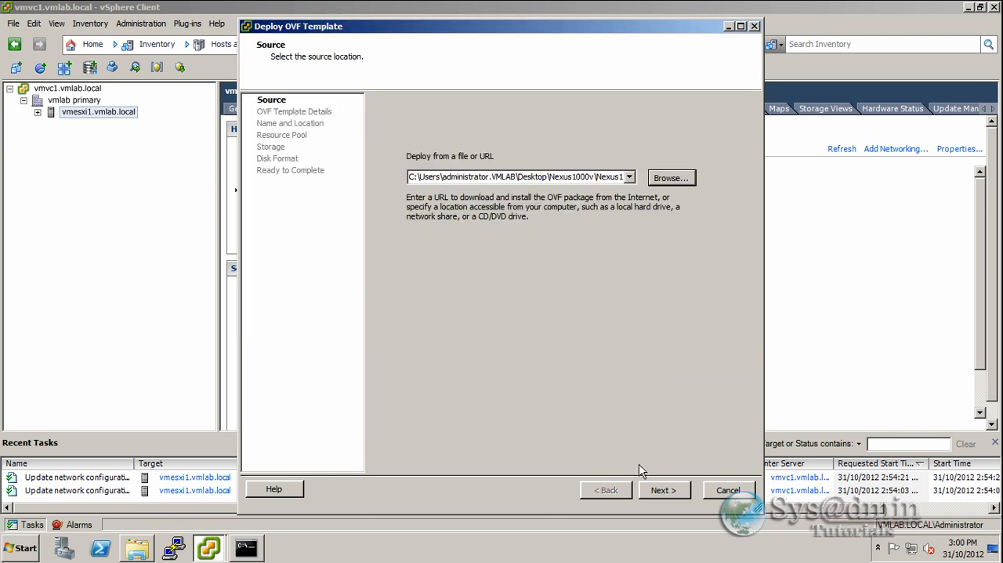
{"action": "mouse_move", "coordinate": [671, 492]}
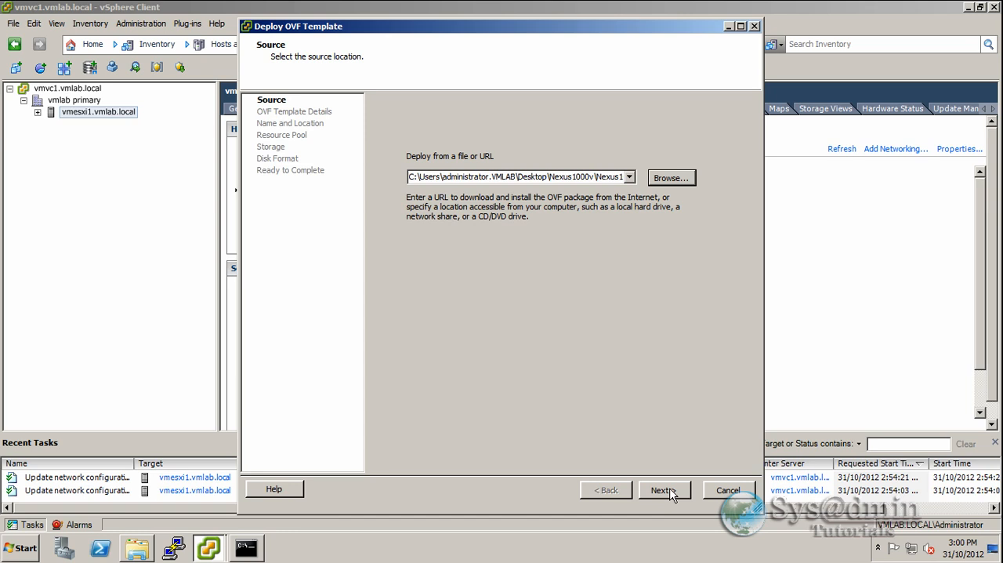
Step: Pass the OVF template details, accept Cisco's EULA and reach Name and Location
{"action": "left_click", "coordinate": [665, 489]}
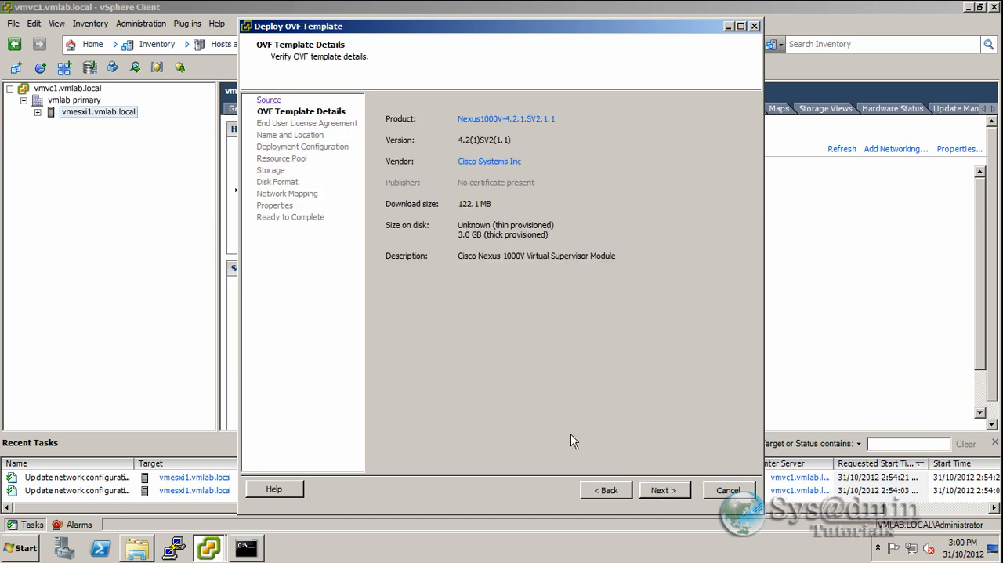
{"action": "mouse_move", "coordinate": [602, 360]}
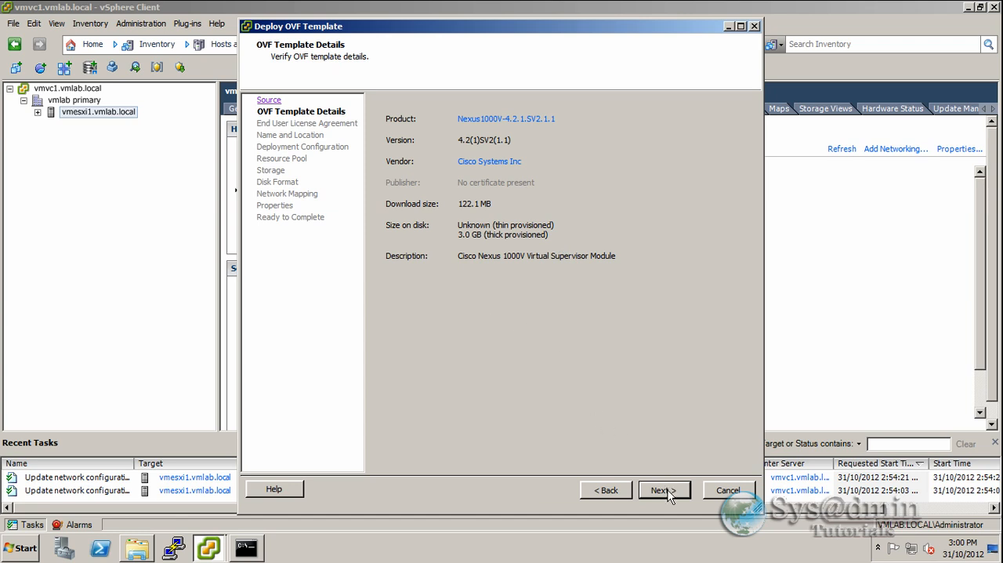
{"action": "left_click", "coordinate": [664, 489]}
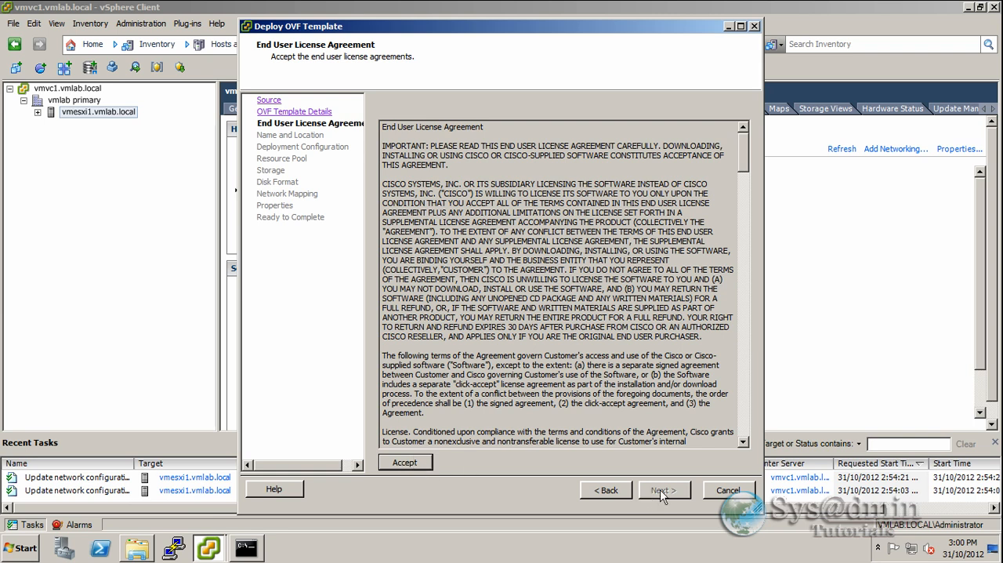
{"action": "left_click", "coordinate": [404, 461]}
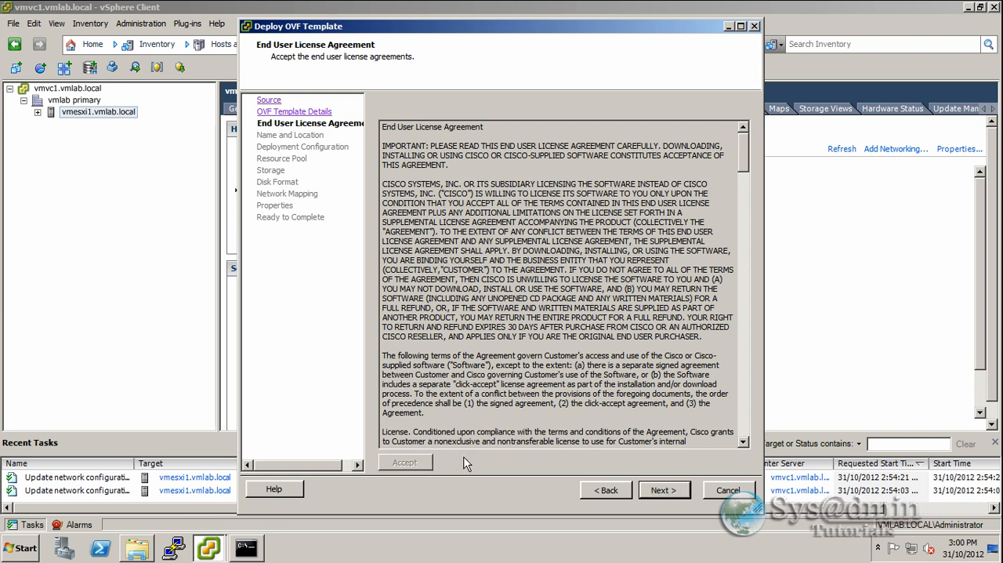
{"action": "left_click", "coordinate": [665, 489]}
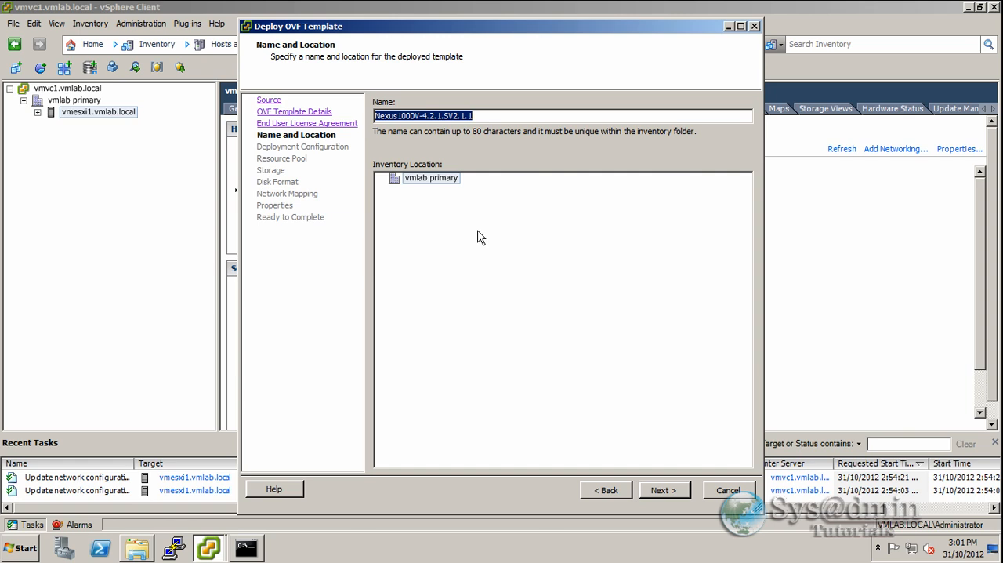
Step: Name the VM 'Cisco Nexus 1000v Primary' in inventory location vmlab primary and continue
{"action": "type", "text": "Cisco Nexus 1000v"}
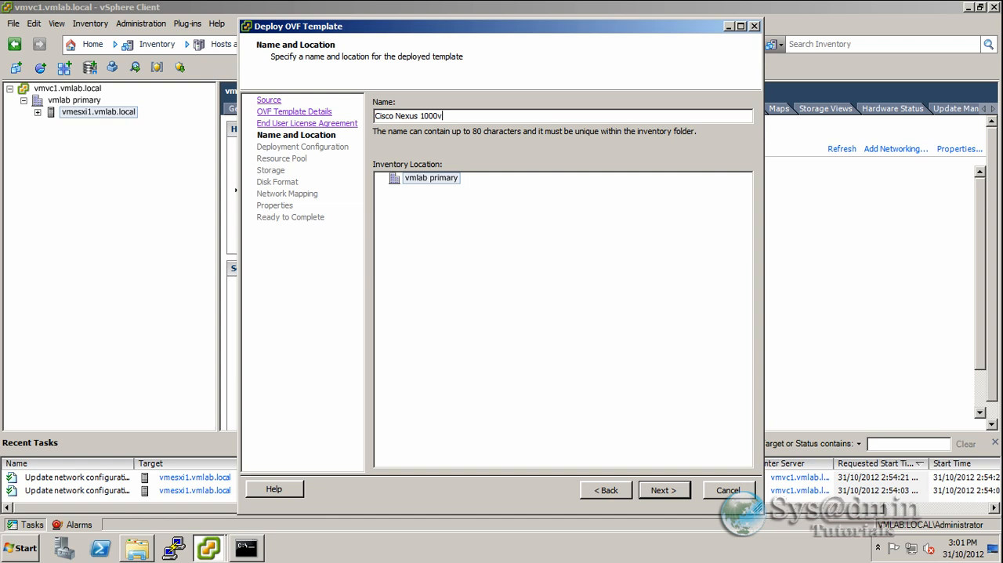
{"action": "type", "text": "Primary"}
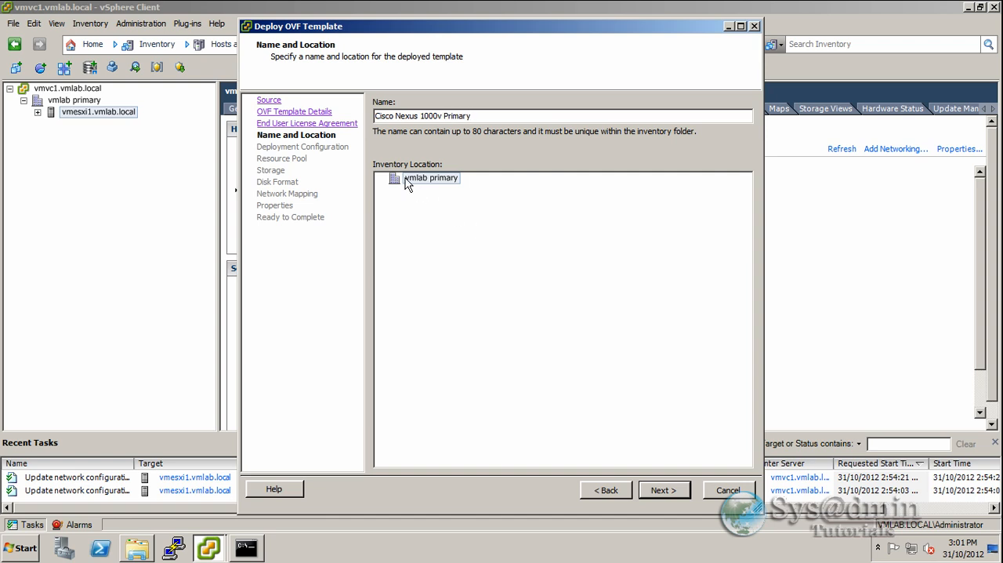
{"action": "left_click", "coordinate": [423, 179]}
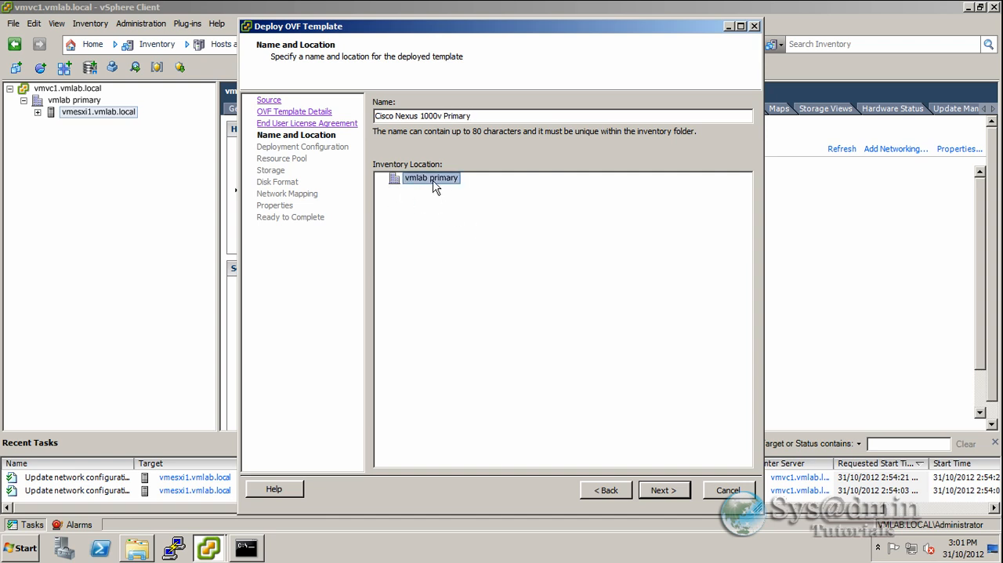
{"action": "mouse_move", "coordinate": [580, 414]}
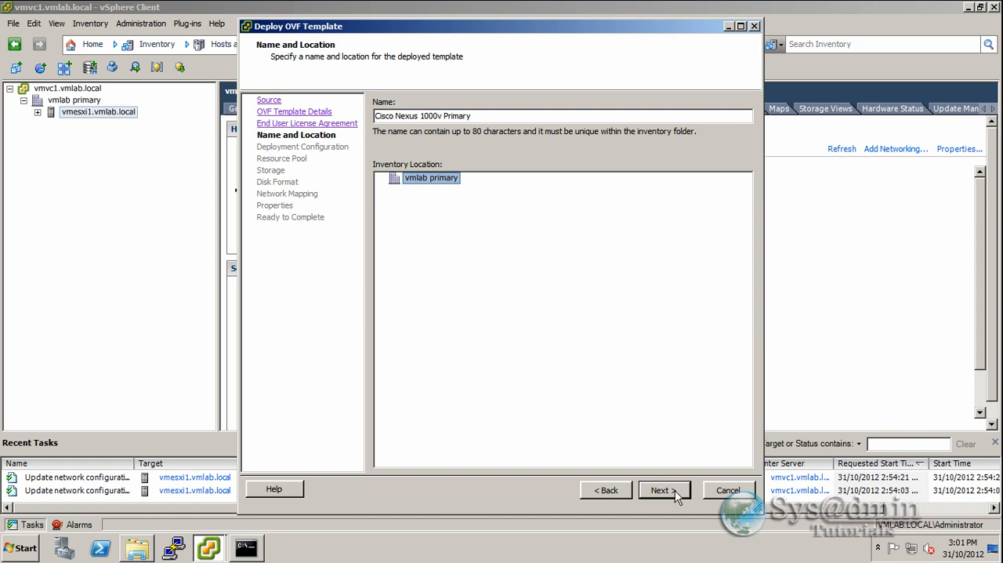
{"action": "left_click", "coordinate": [664, 489]}
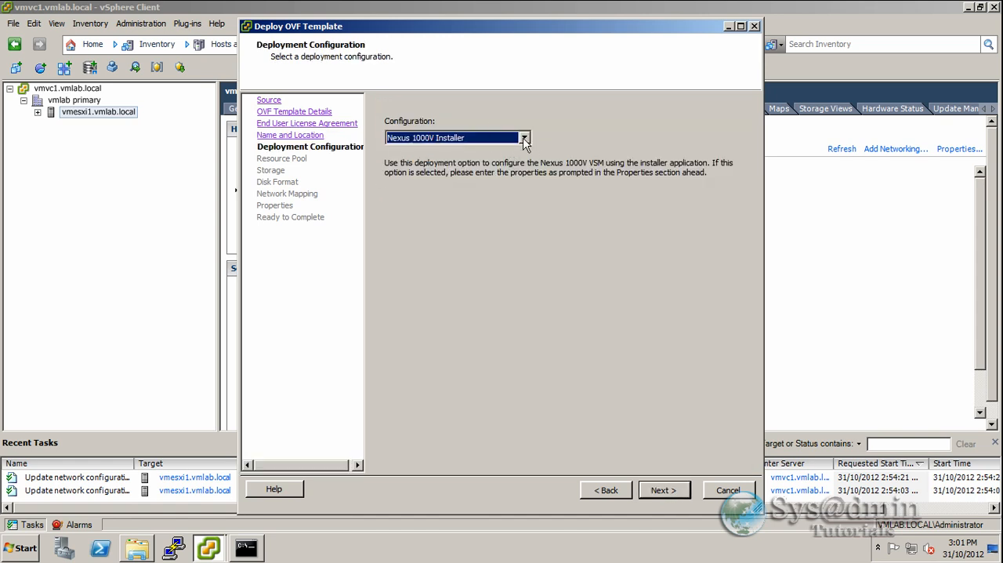
Step: Review the configuration choices, keep Nexus 1000V Installer and continue to Resource Pool
{"action": "left_click", "coordinate": [524, 138]}
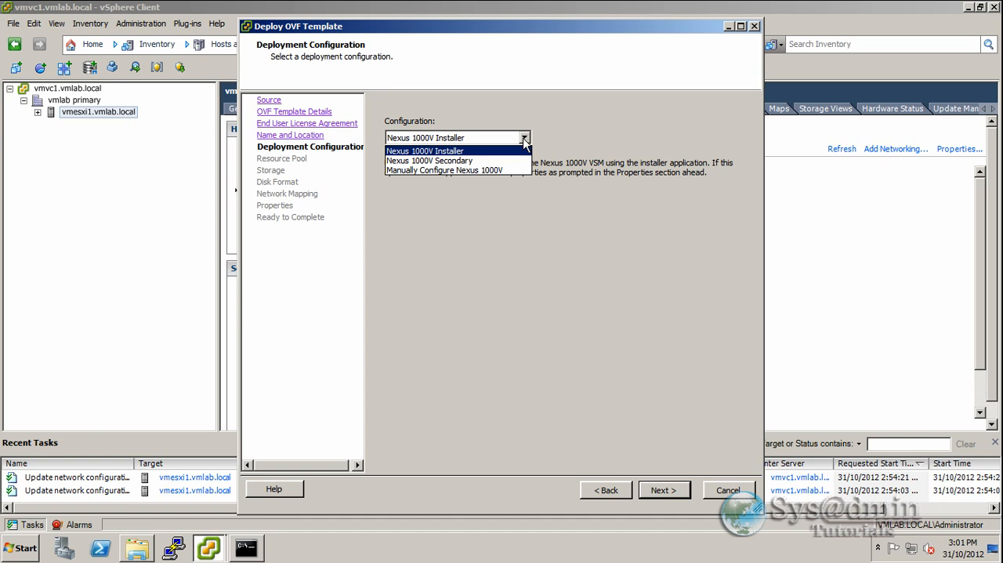
{"action": "mouse_move", "coordinate": [415, 160]}
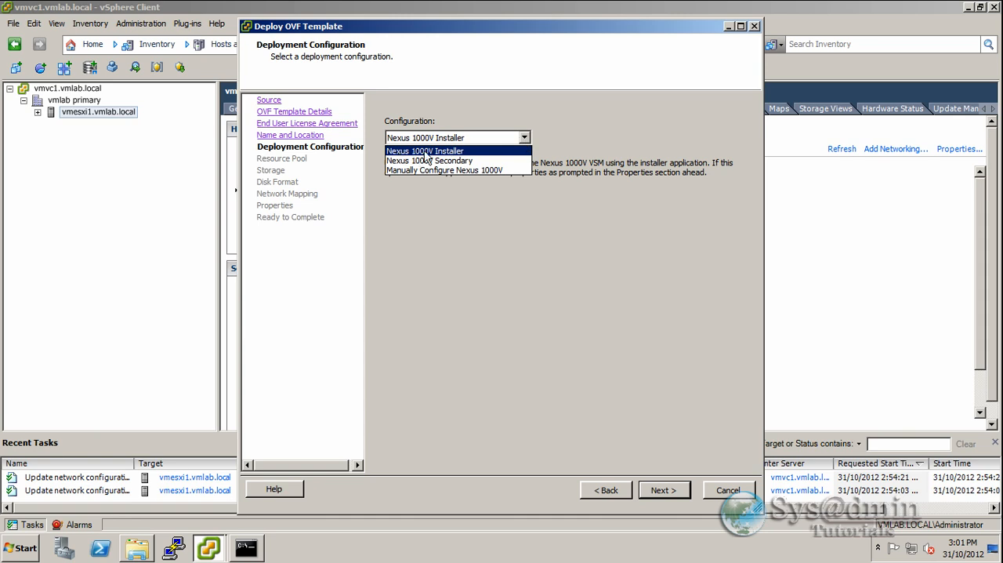
{"action": "mouse_move", "coordinate": [445, 157]}
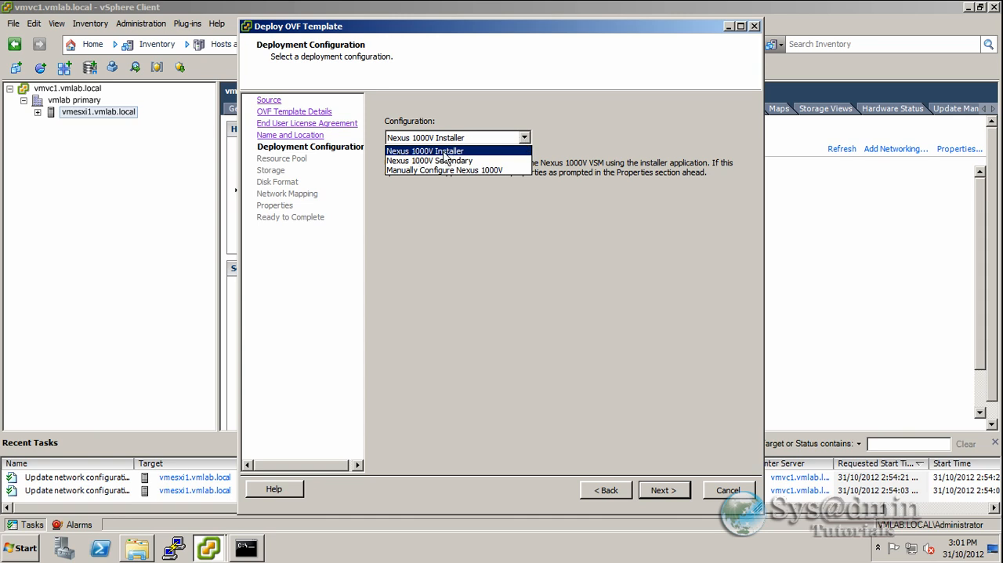
{"action": "left_click", "coordinate": [664, 489]}
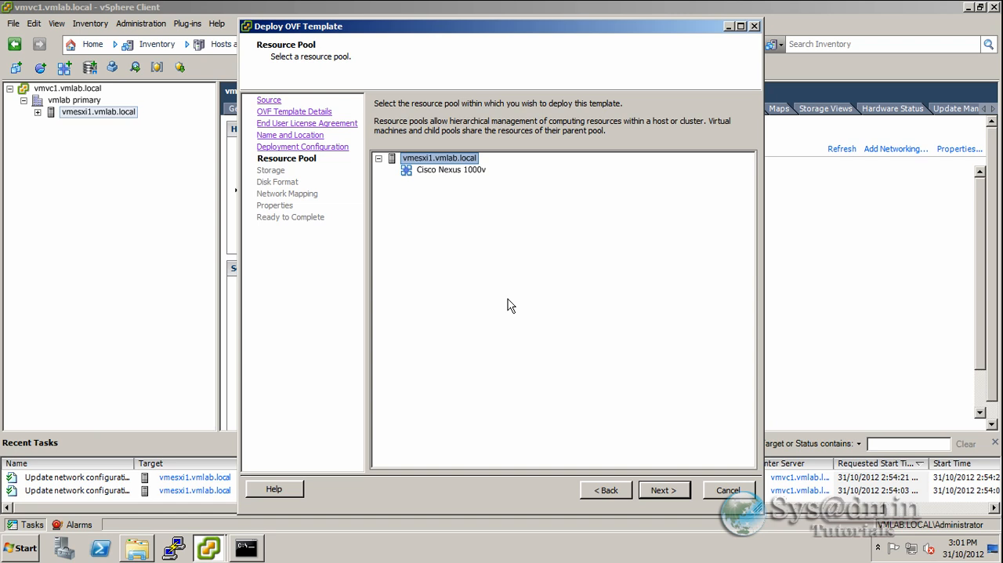
Step: Use the Cisco Nexus 1000v vApp as resource pool and vmware_datastore as storage
{"action": "left_click", "coordinate": [442, 169]}
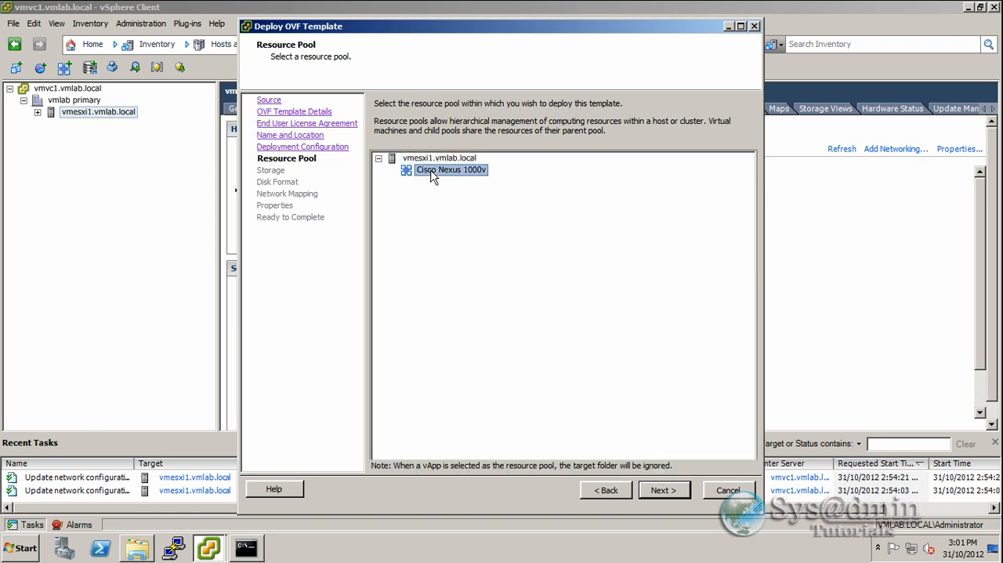
{"action": "mouse_move", "coordinate": [457, 195]}
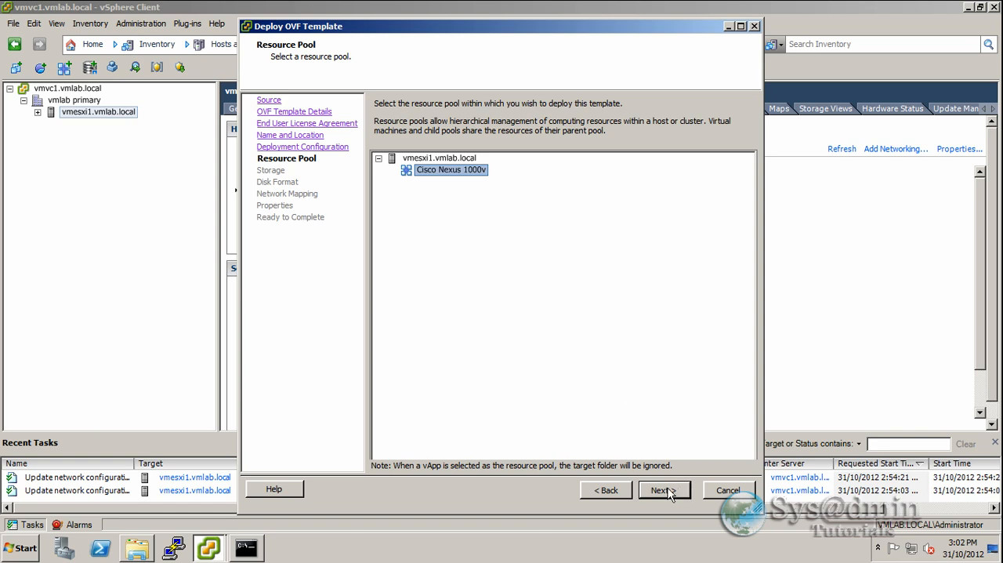
{"action": "left_click", "coordinate": [663, 489]}
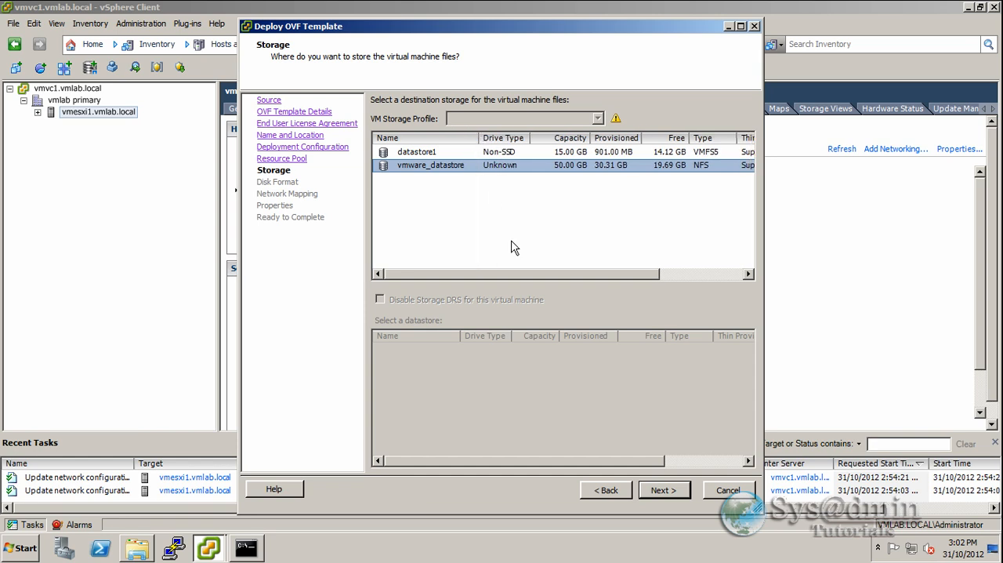
{"action": "mouse_move", "coordinate": [636, 216]}
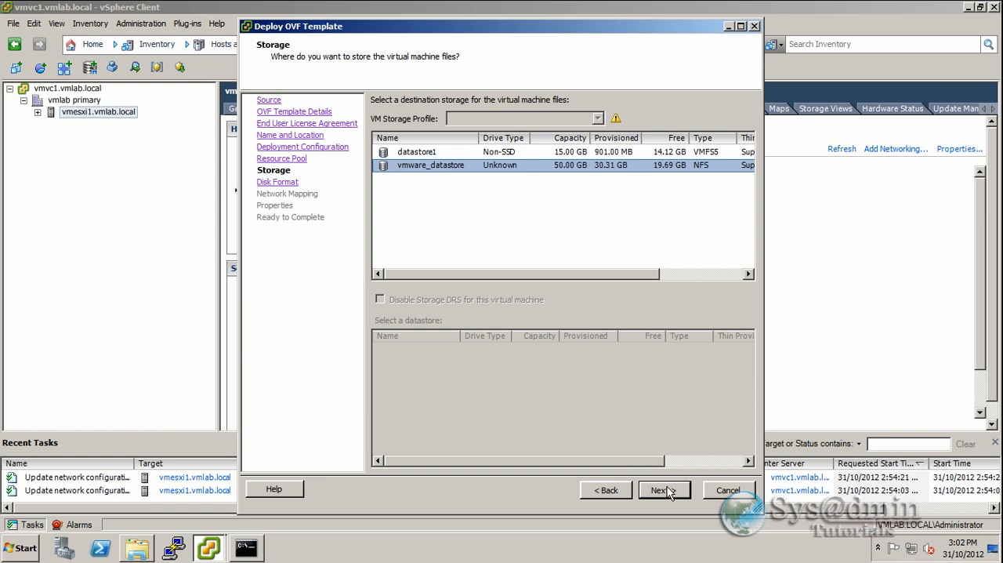
{"action": "left_click", "coordinate": [664, 489]}
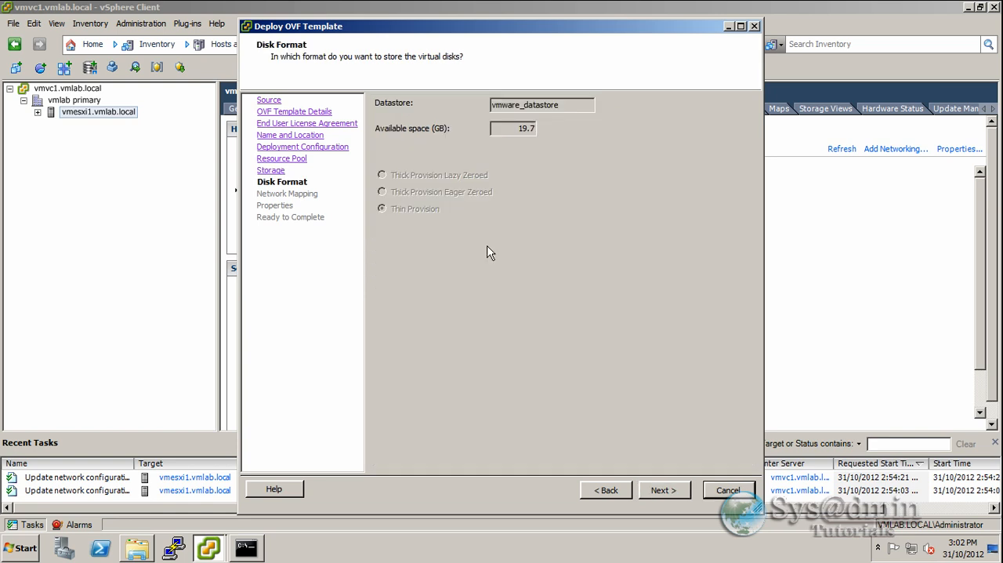
{"action": "mouse_move", "coordinate": [496, 247]}
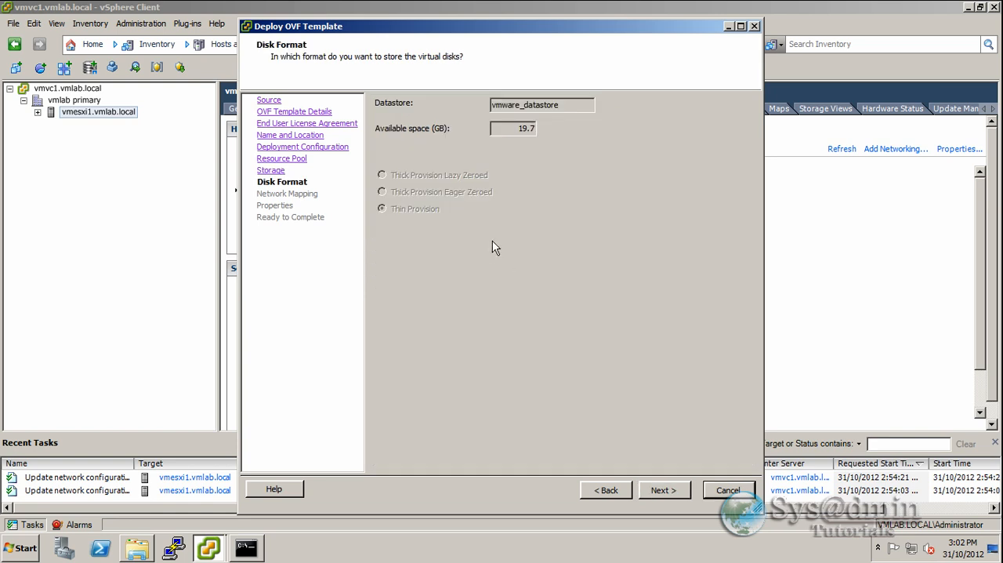
{"action": "mouse_move", "coordinate": [458, 220]}
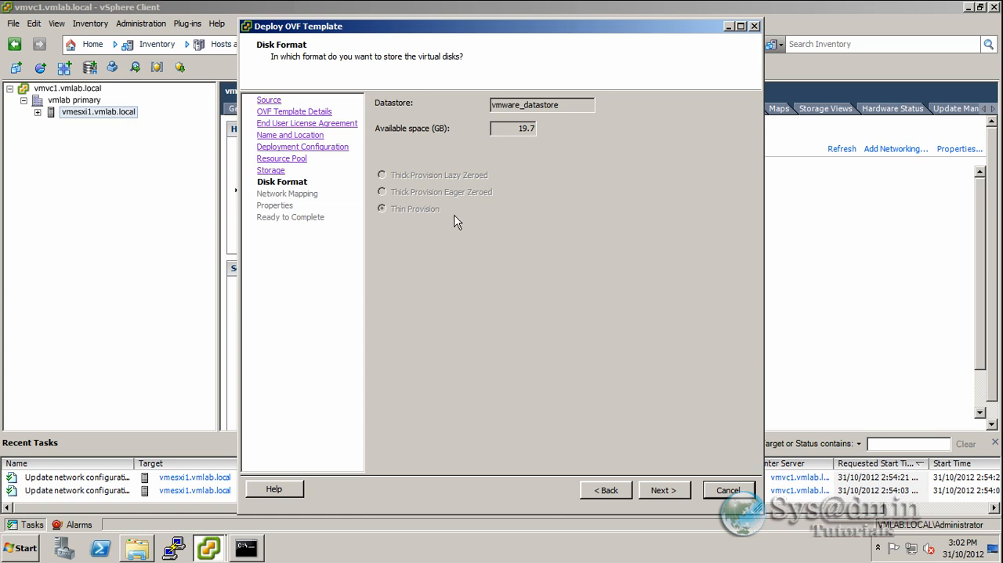
{"action": "mouse_move", "coordinate": [382, 231]}
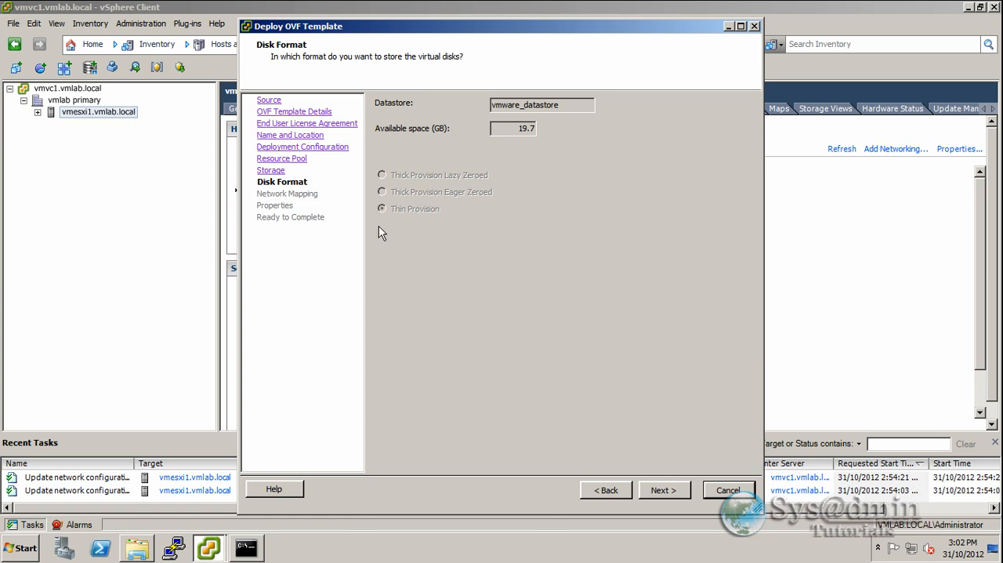
{"action": "mouse_move", "coordinate": [405, 191]}
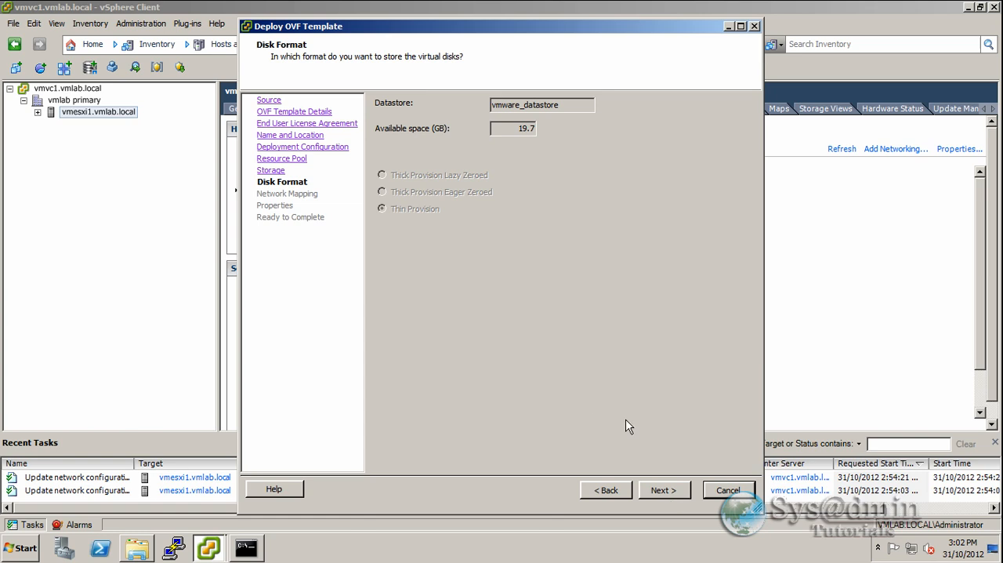
{"action": "mouse_move", "coordinate": [560, 140]}
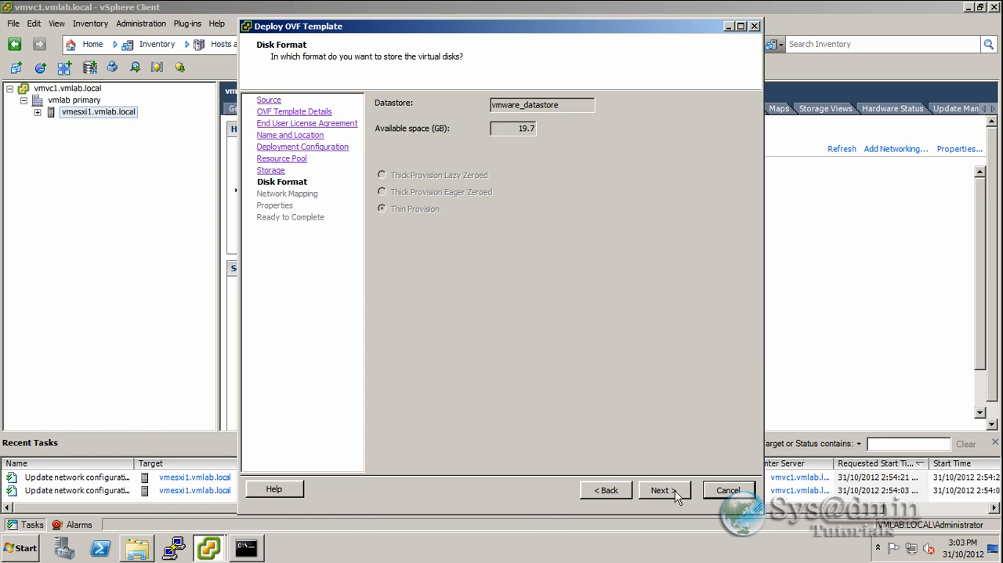
Step: Keep Thin Provision disk format and continue to Network Mapping
{"action": "left_click", "coordinate": [664, 489]}
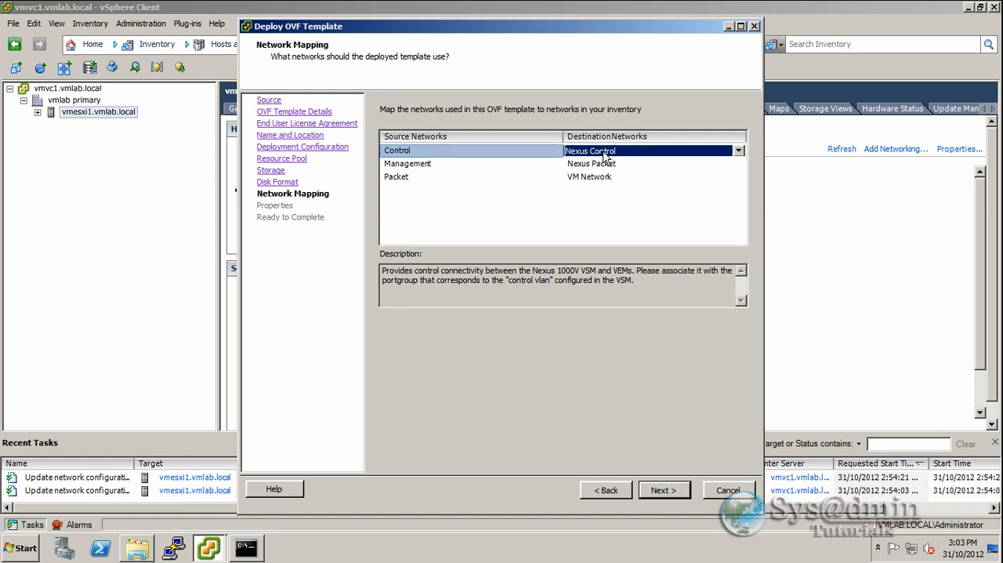
Step: Map Management to VM Network and Packet to Nexus Packet, leaving Control on Nexus Control
{"action": "left_click", "coordinate": [408, 163]}
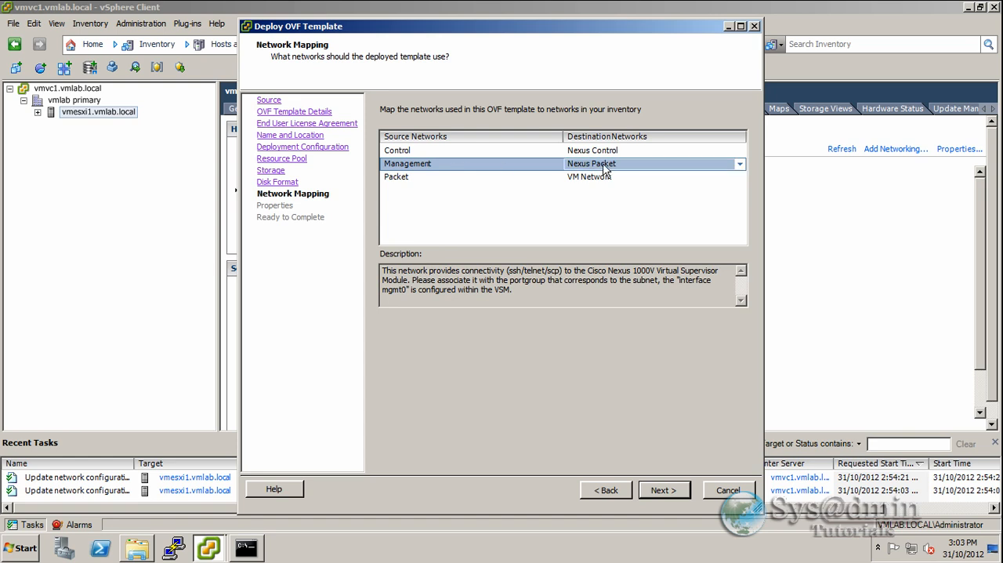
{"action": "left_click", "coordinate": [740, 163]}
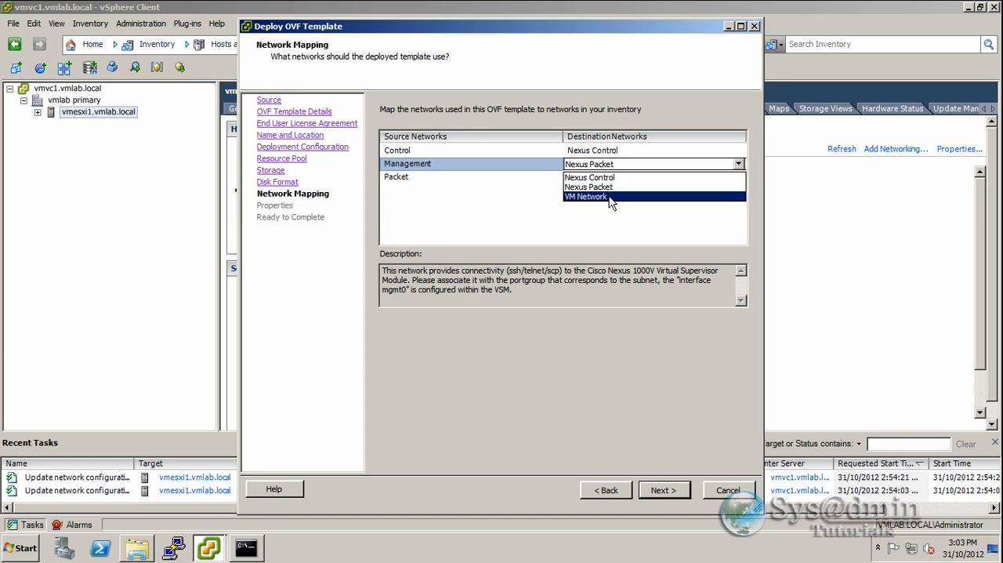
{"action": "left_click", "coordinate": [587, 197]}
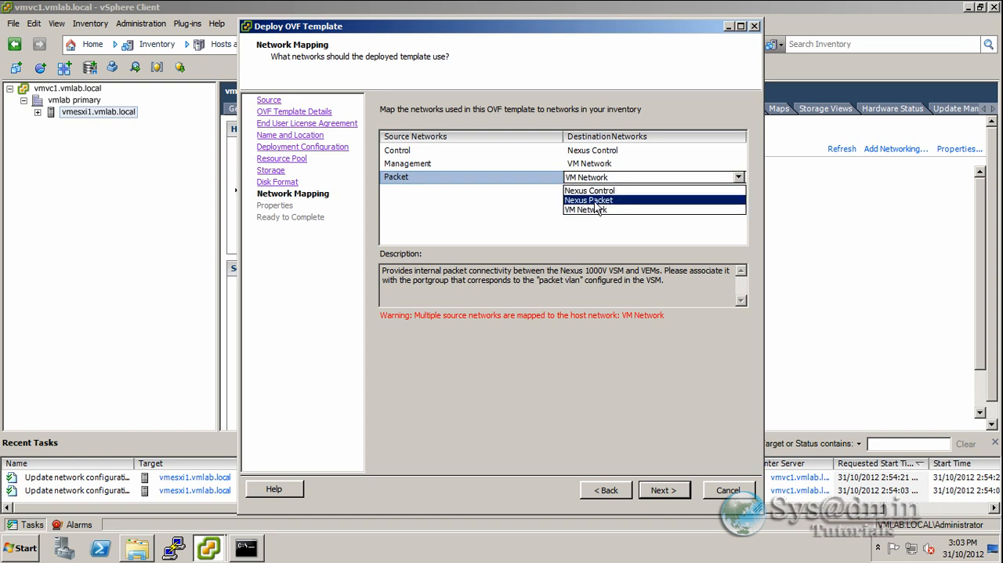
{"action": "left_click", "coordinate": [588, 201]}
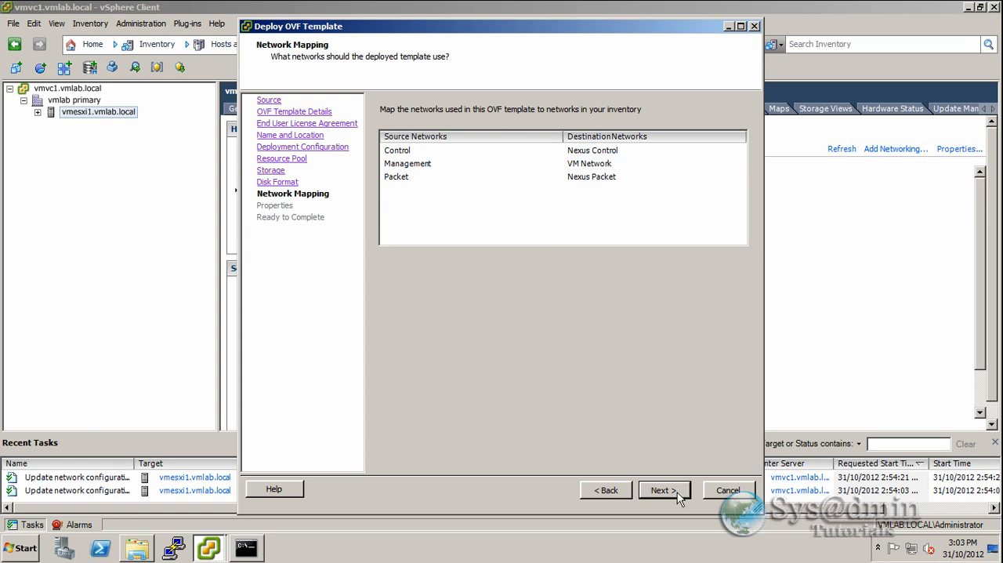
Step: On Properties set domain ID 1 and enter and confirm the admin password
{"action": "left_click", "coordinate": [664, 489]}
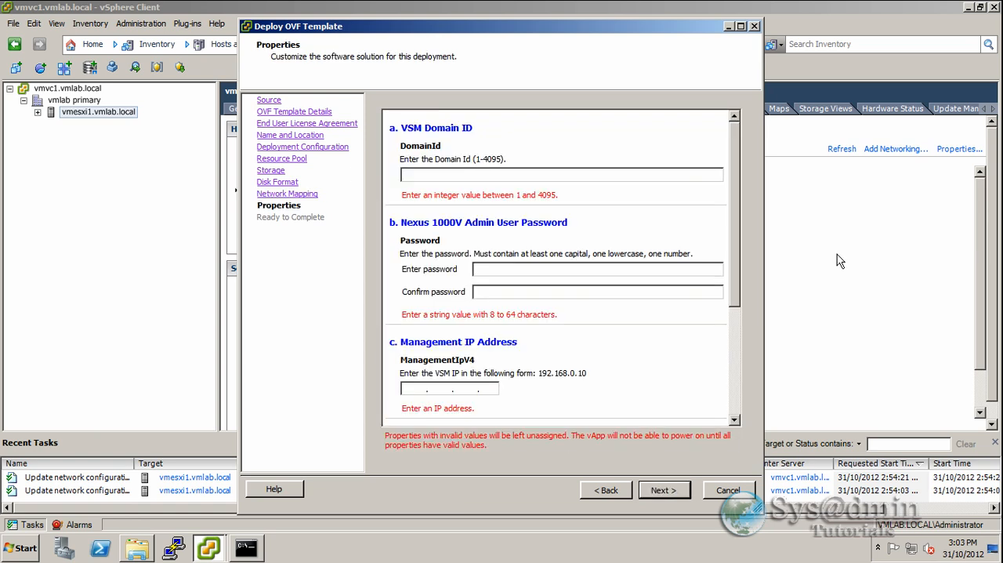
{"action": "mouse_move", "coordinate": [417, 221]}
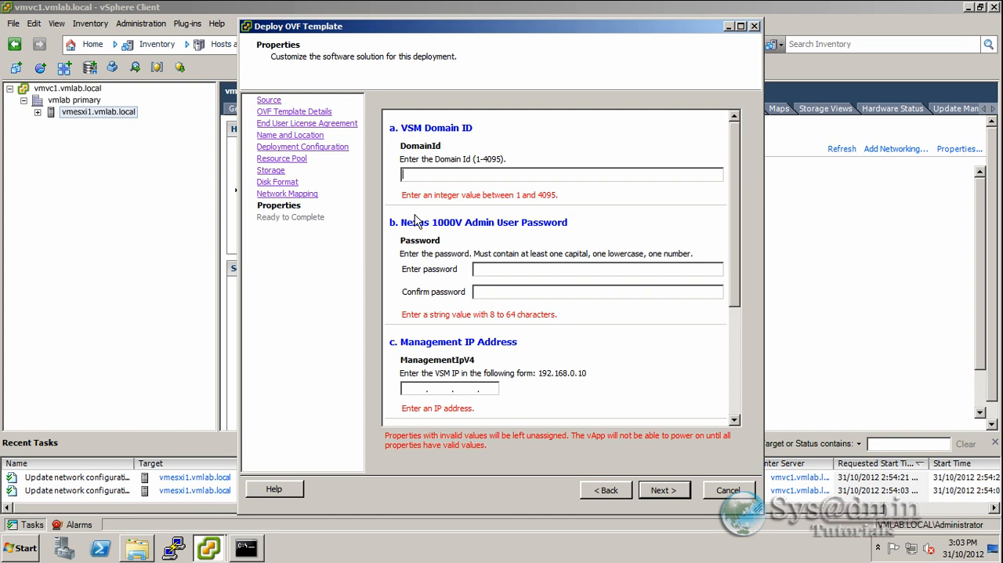
{"action": "type", "text": "1"}
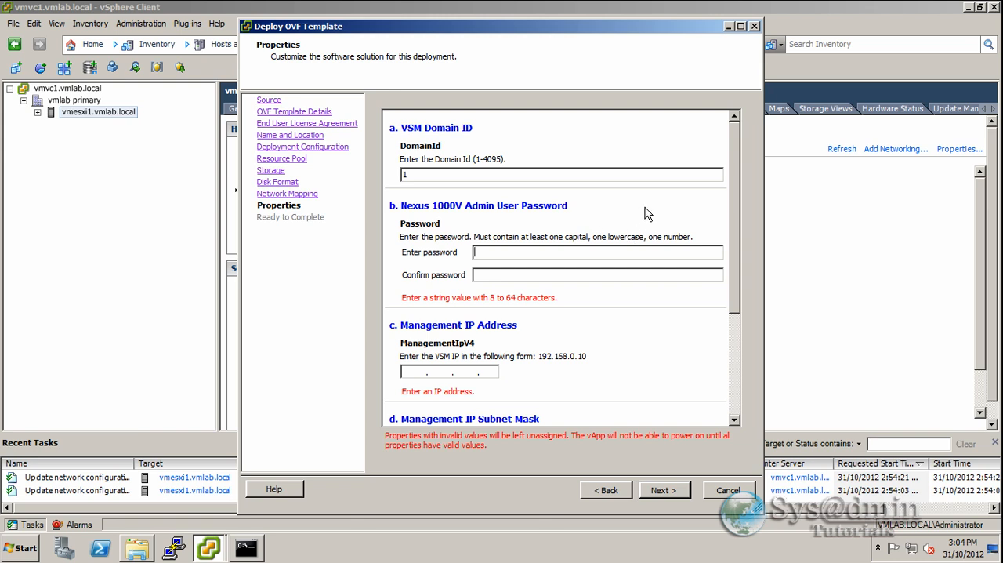
{"action": "type", "text": "**"}
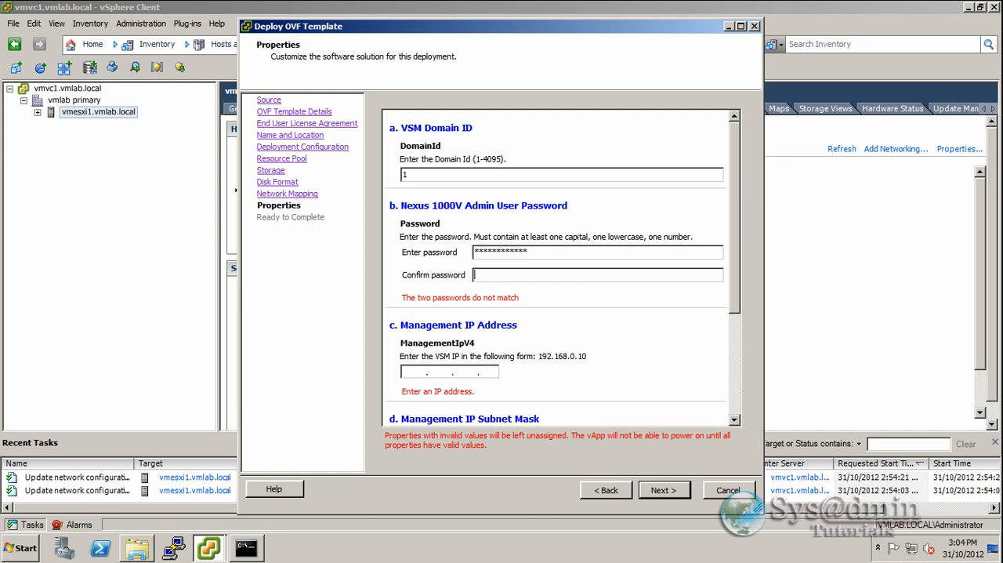
{"action": "type", "text": "***"}
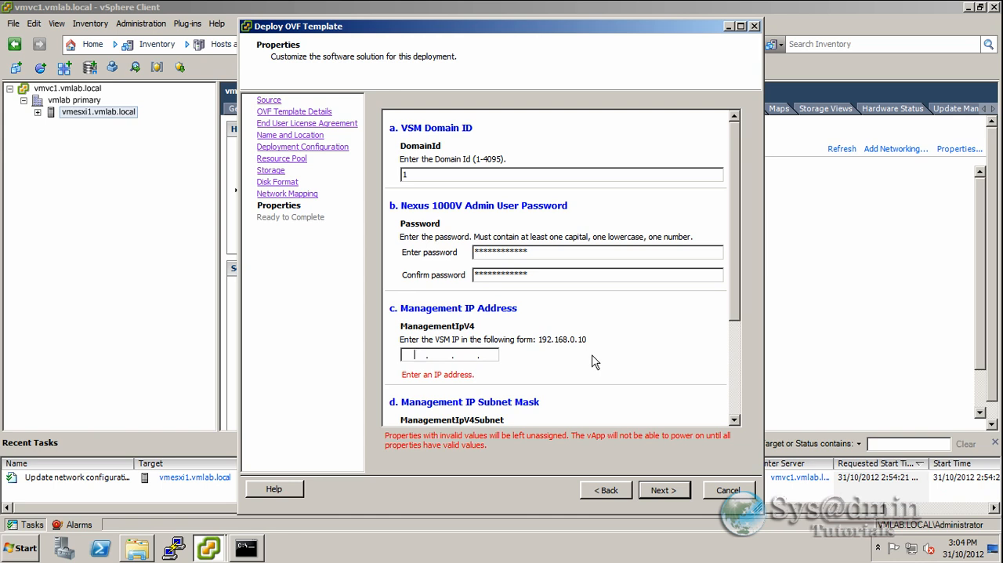
Step: Enter management IP 192.168.1.150, subnet mask 255.255.255.0 and gateway 192.168.1.1
{"action": "type", "text": "17"}
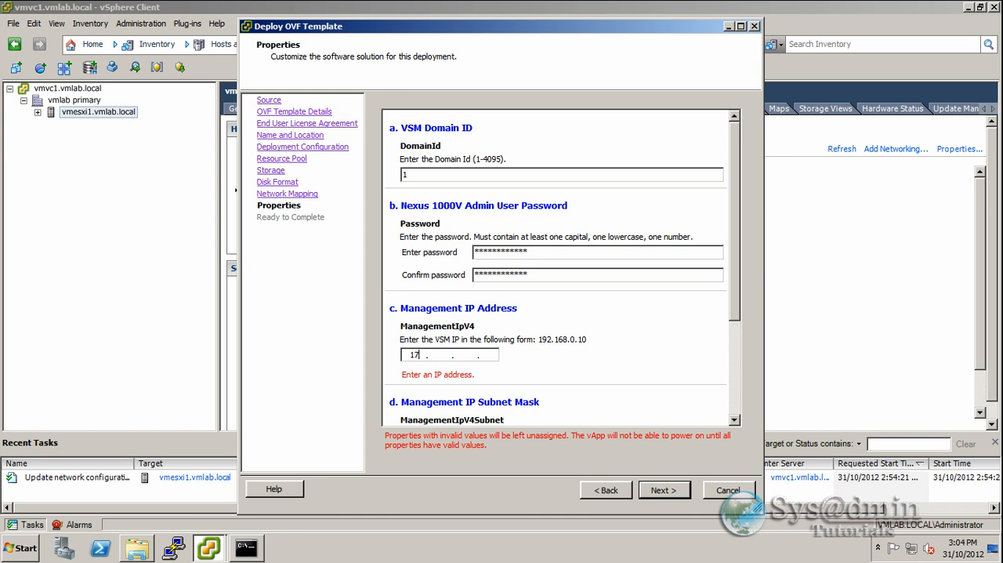
{"action": "type", "text": "192.168"}
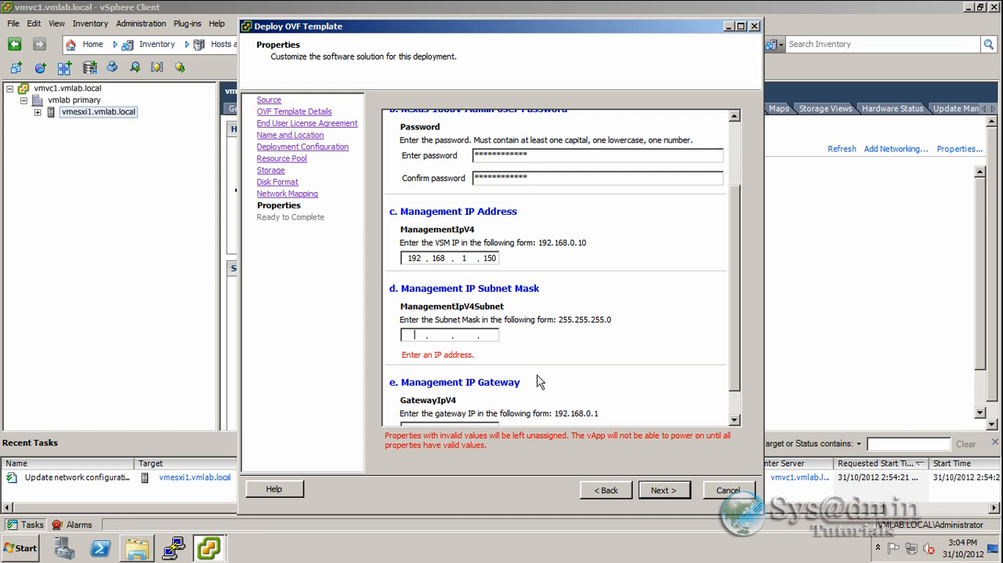
{"action": "type", "text": "255.2"}
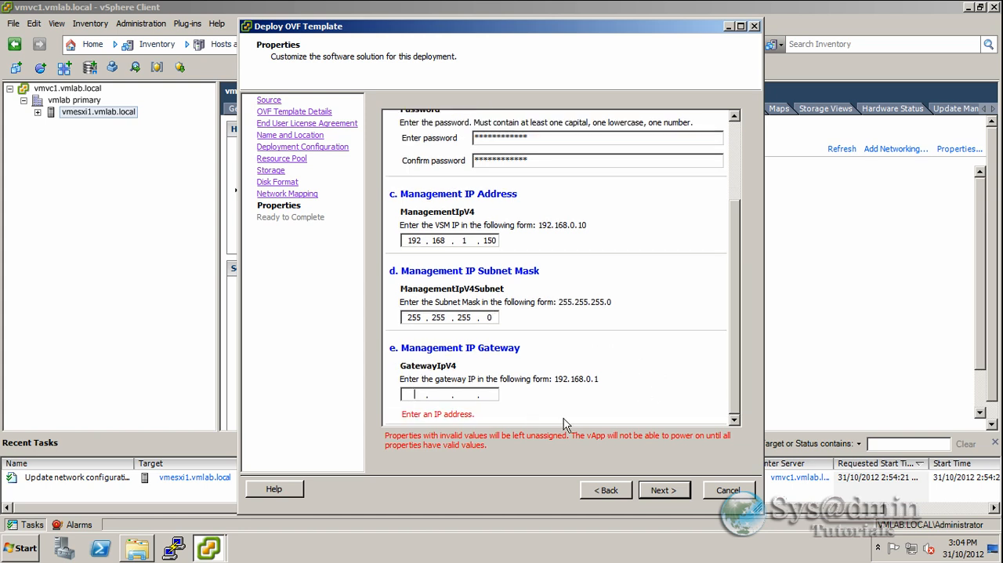
{"action": "type", "text": "192.168.1"}
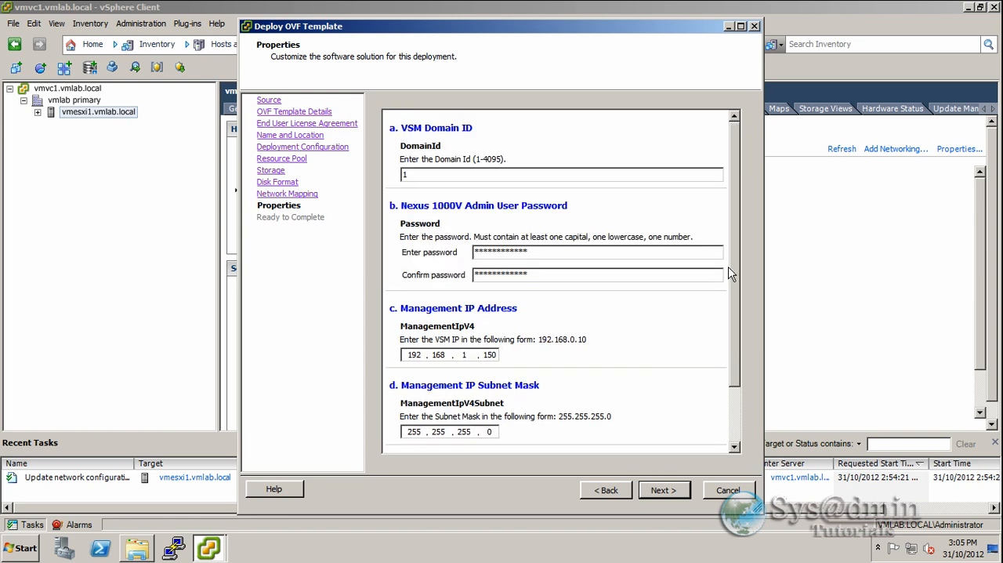
{"action": "scroll", "scroll_direction": "down", "scroll_amount": 3}
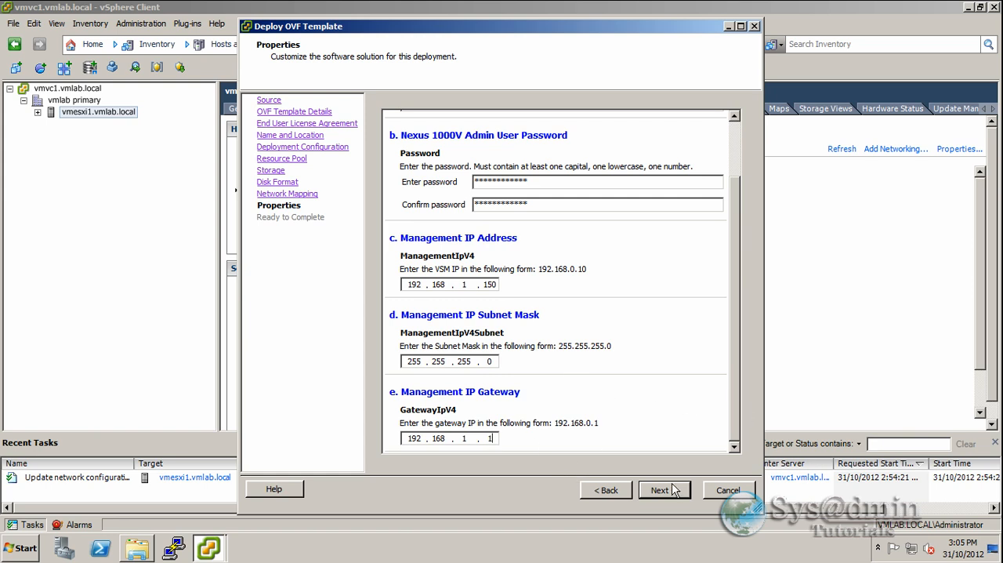
Step: Advance to Ready to Complete and finish to deploy the Nexus 1000v Primary VSM
{"action": "left_click", "coordinate": [665, 489]}
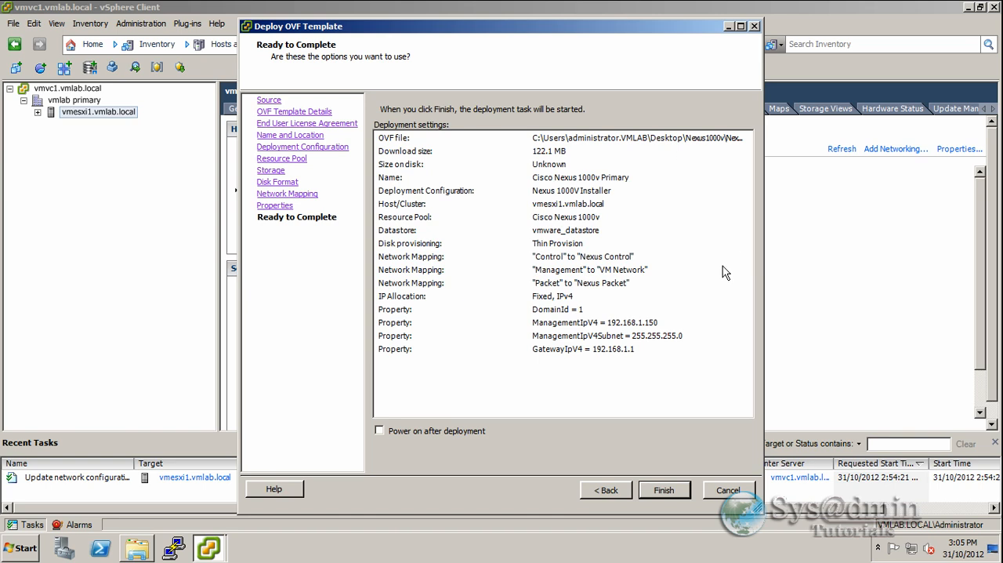
{"action": "mouse_move", "coordinate": [586, 386]}
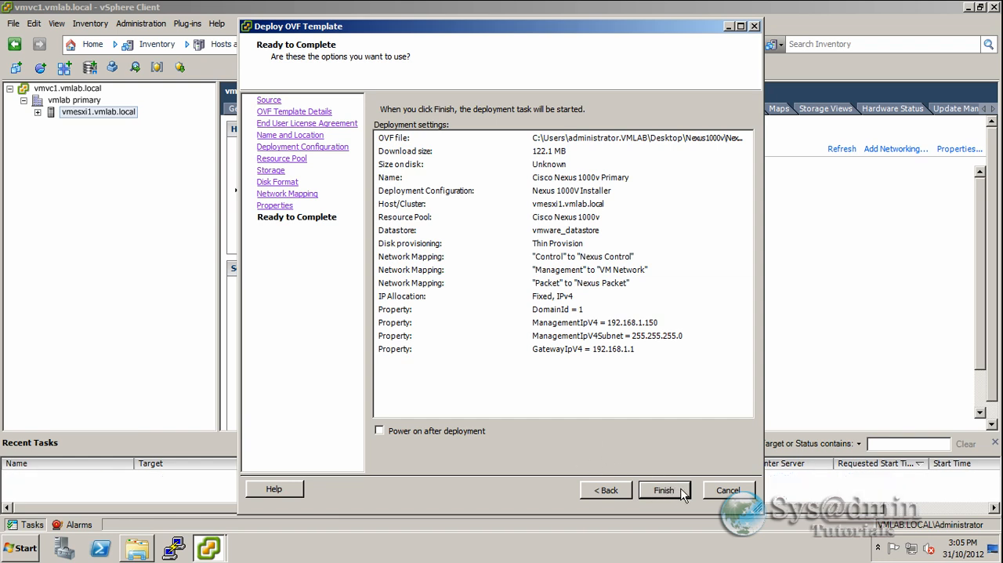
{"action": "left_click", "coordinate": [664, 489]}
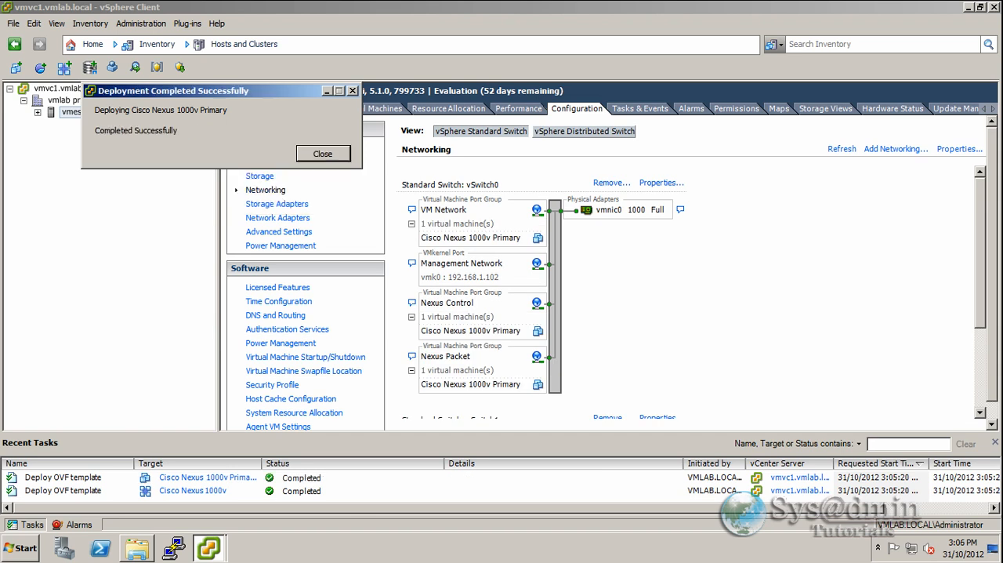
{"action": "mouse_move", "coordinate": [176, 151]}
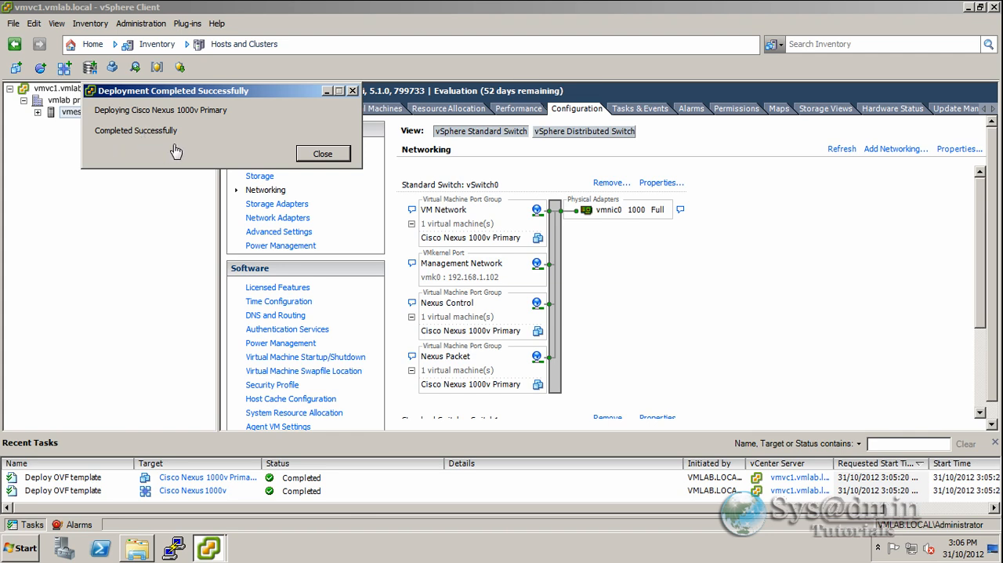
Step: Dismiss the completion notice and show the Cisco Nexus 1000v Primary VM's console
{"action": "left_click", "coordinate": [323, 154]}
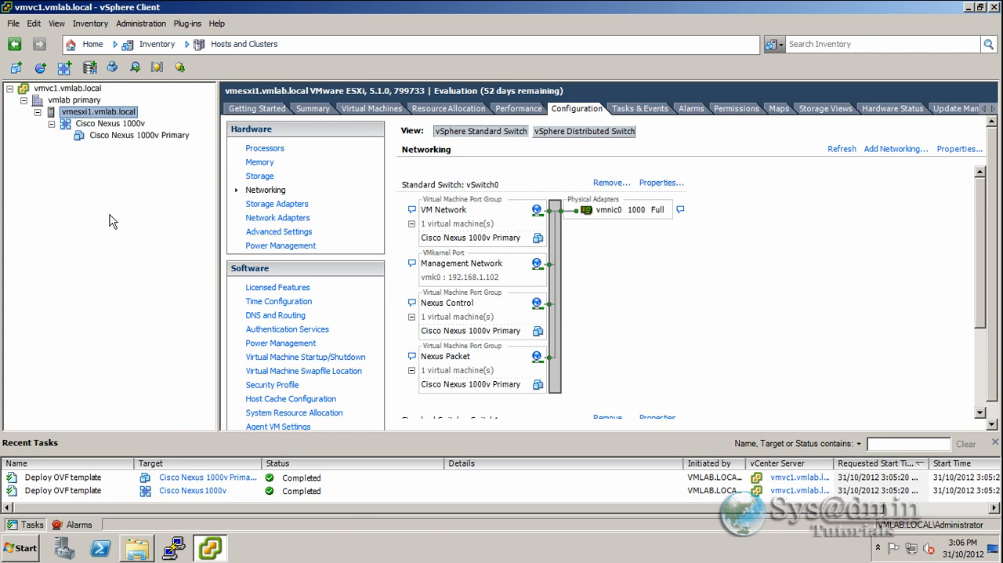
{"action": "left_click", "coordinate": [139, 135]}
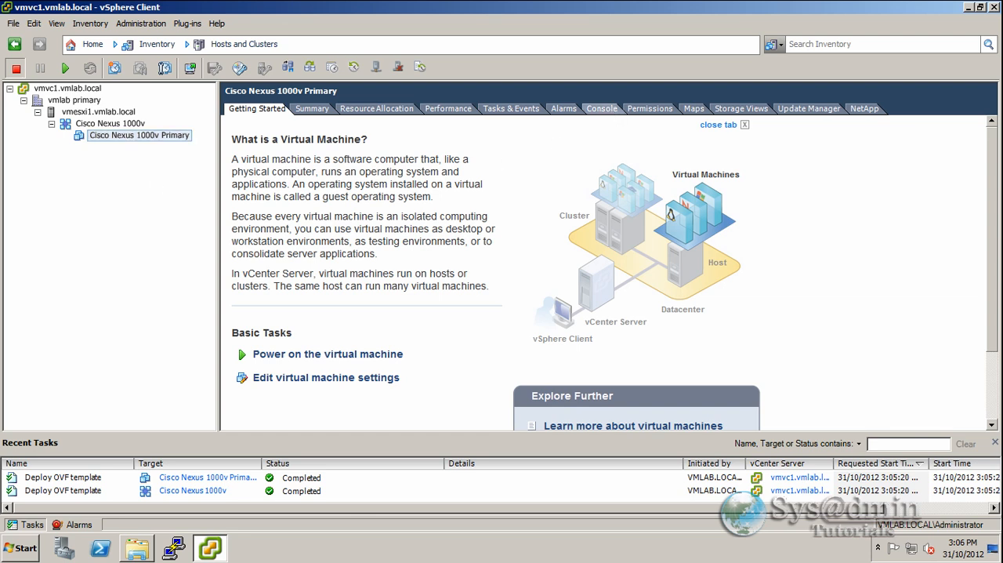
{"action": "left_click", "coordinate": [601, 108]}
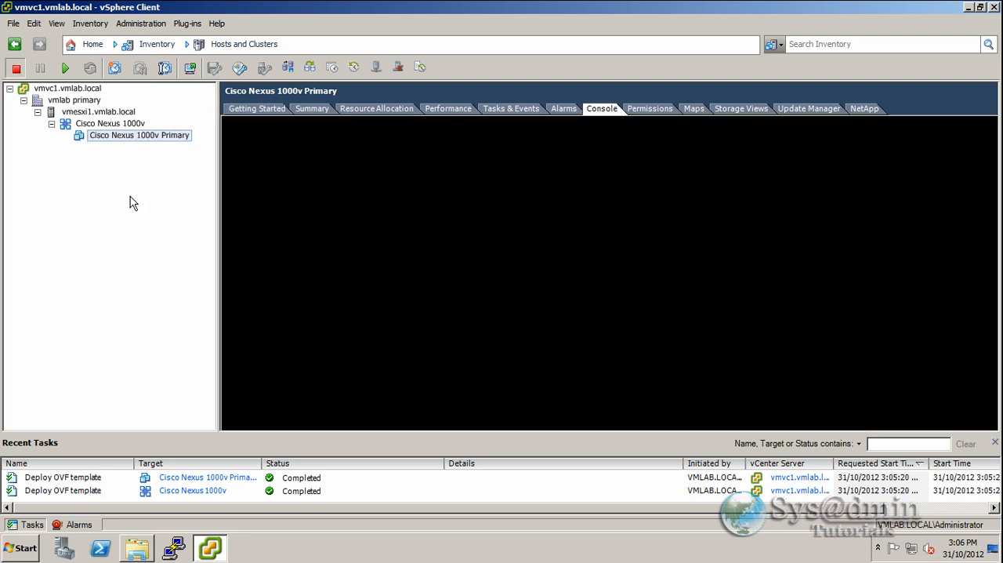
{"action": "mouse_move", "coordinate": [120, 144]}
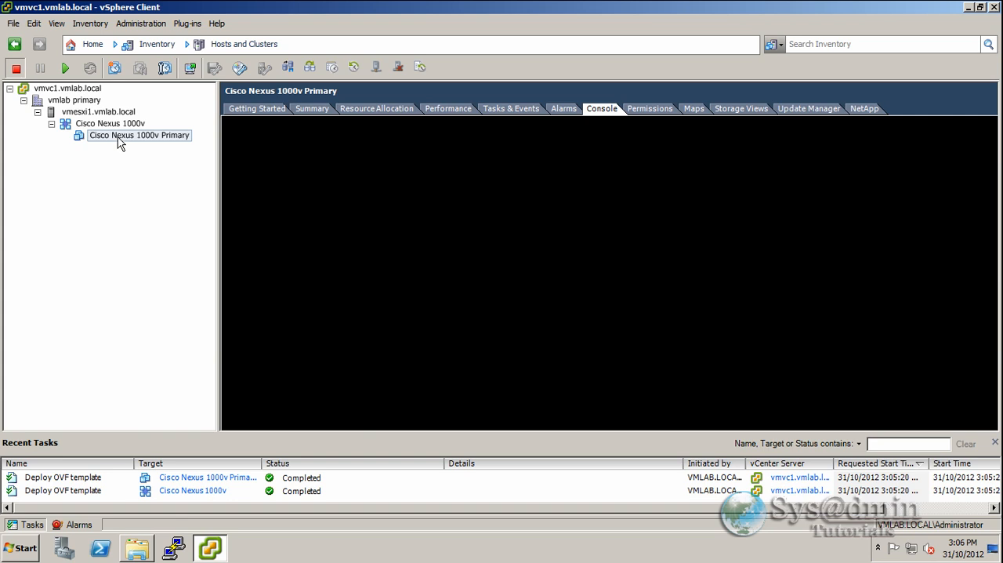
Step: Power on the Cisco Nexus 1000v Primary VM from its Power context menu
{"action": "right_click", "coordinate": [140, 135]}
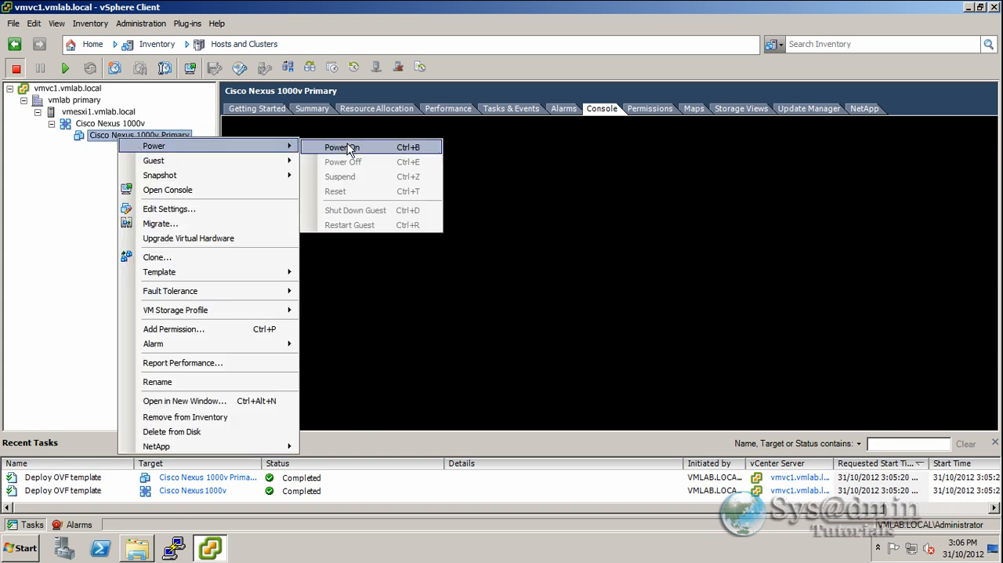
{"action": "left_click", "coordinate": [339, 147]}
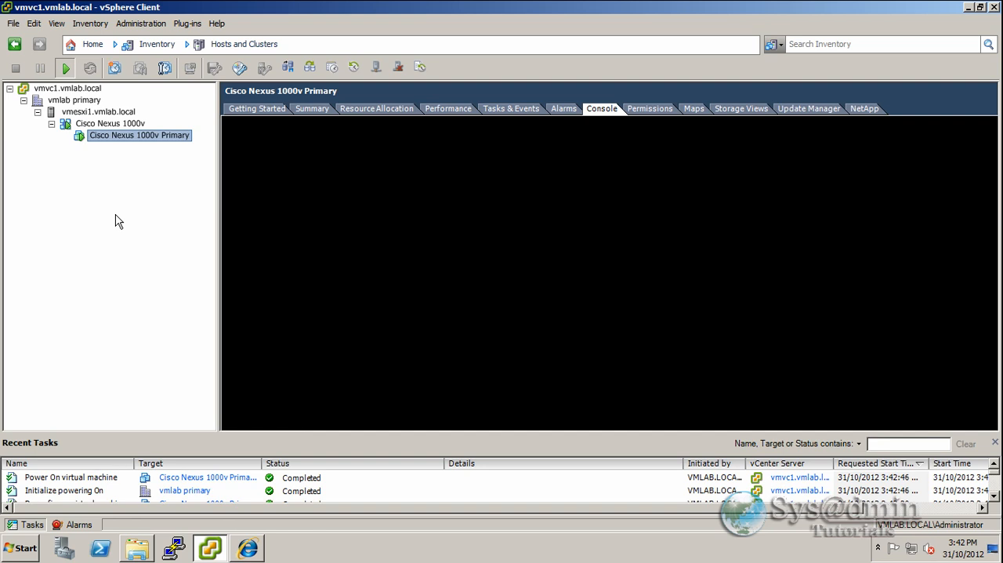